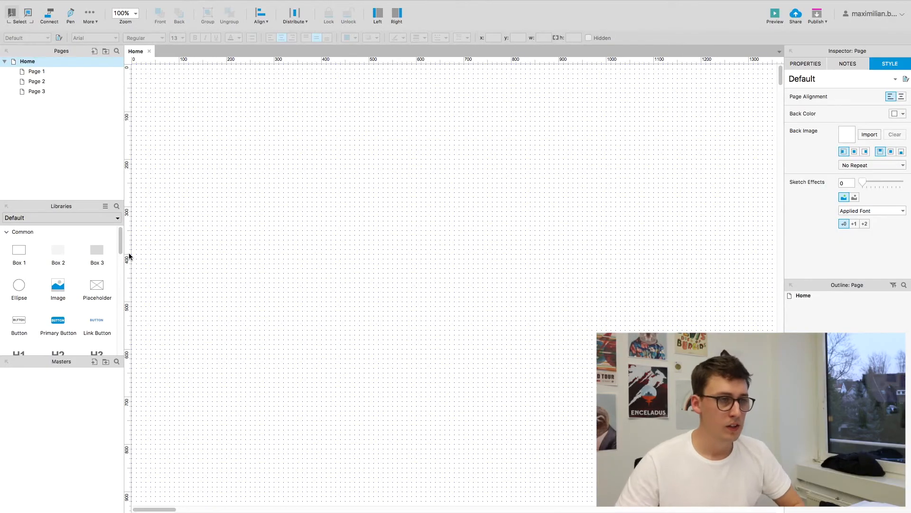
mouse_move(432, 171)
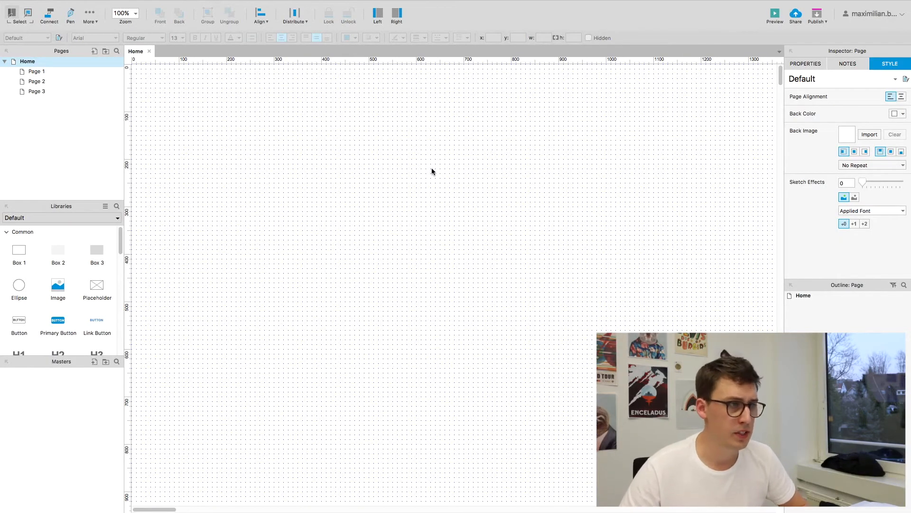
mouse_move(275, 220)
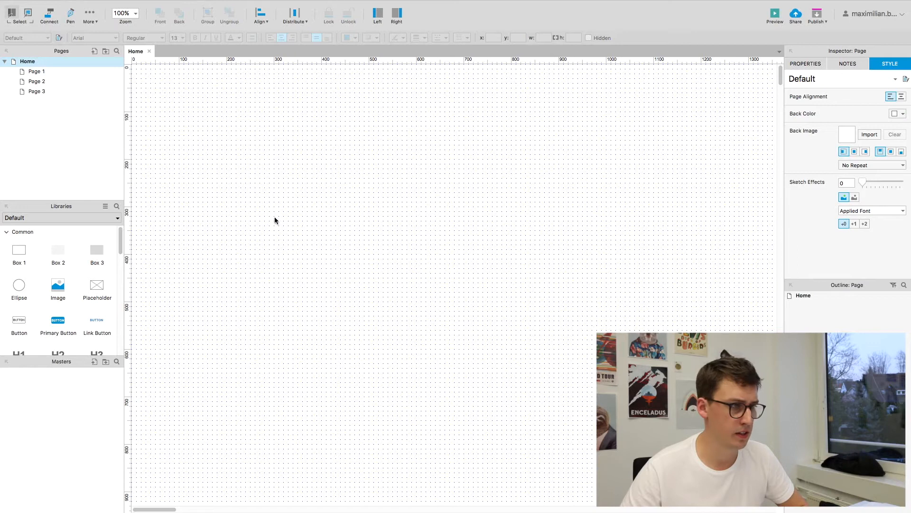
mouse_move(280, 227)
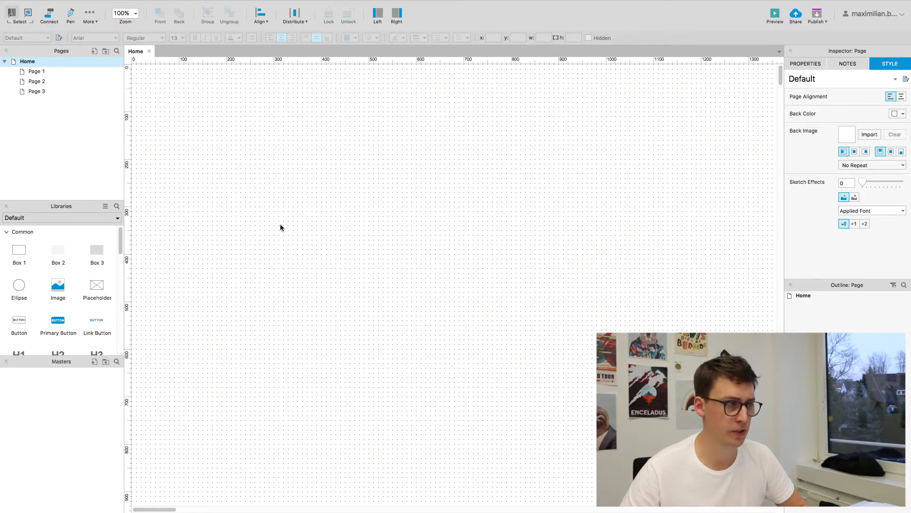
mouse_move(360, 218)
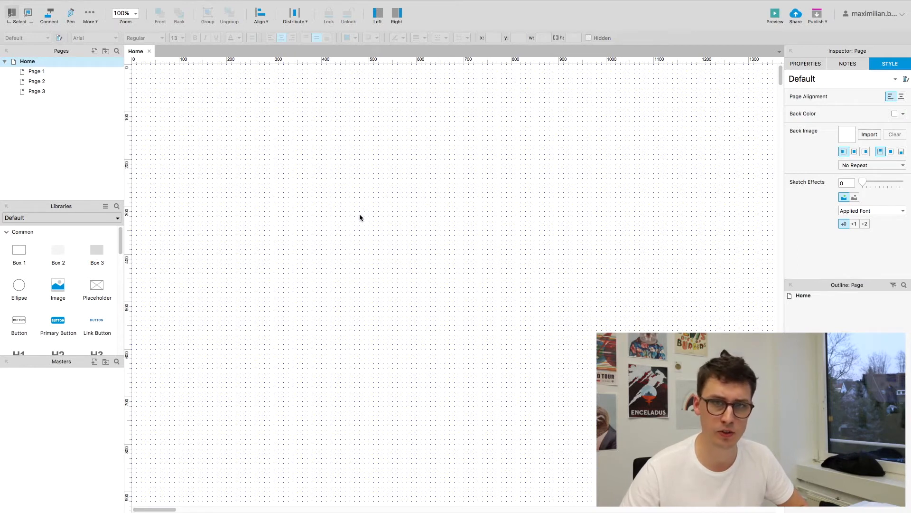
mouse_move(238, 231)
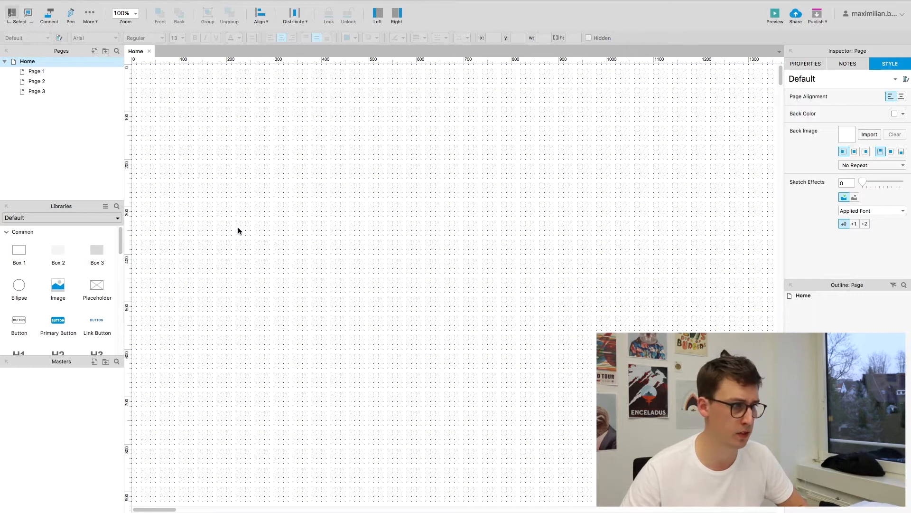
mouse_move(319, 211)
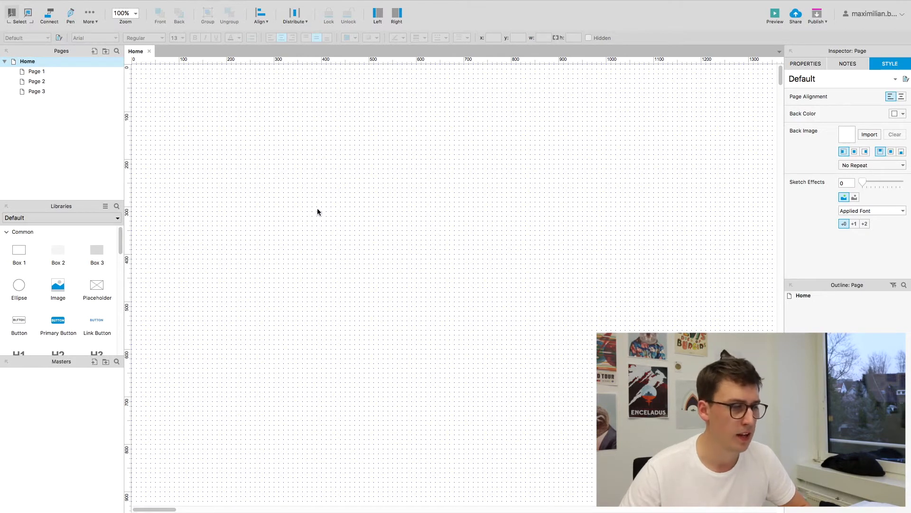
mouse_move(153, 256)
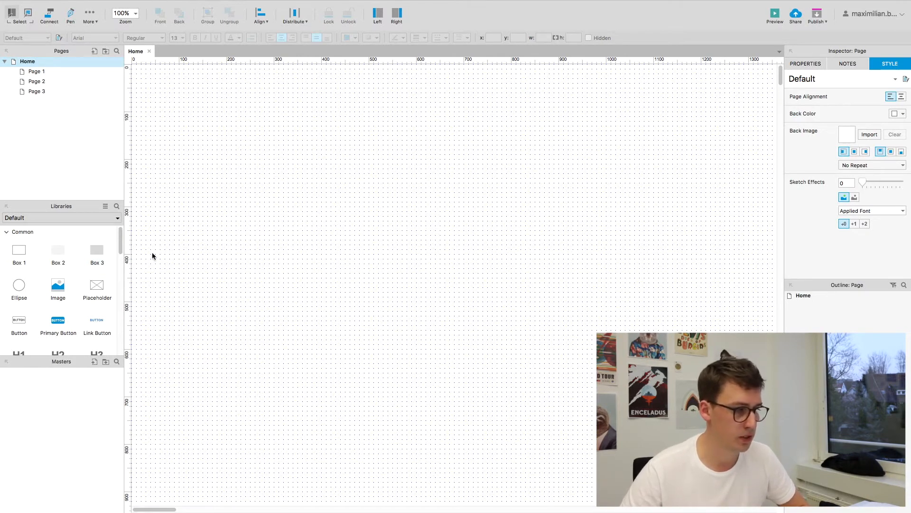
mouse_move(149, 272)
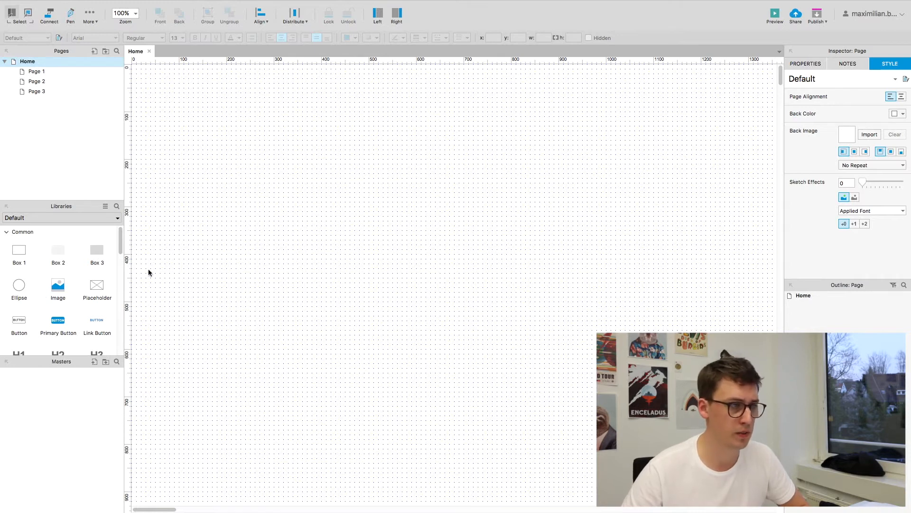
mouse_move(215, 169)
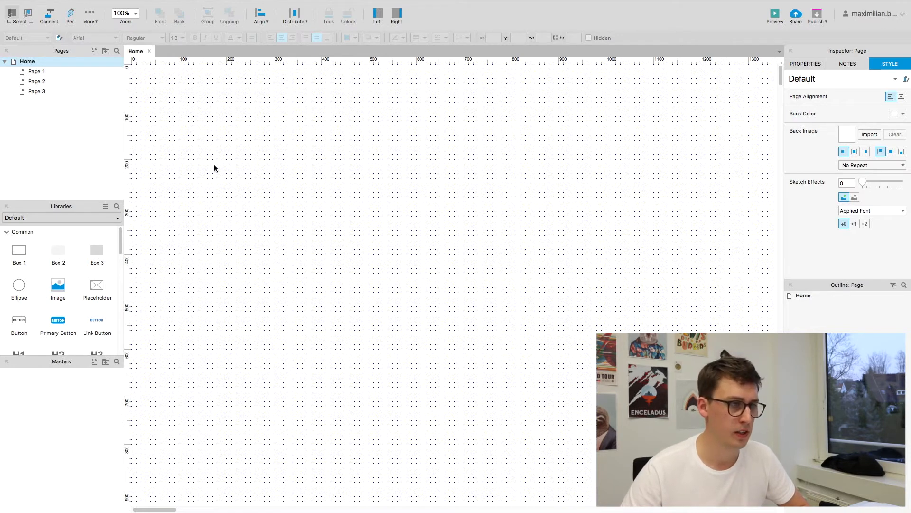
mouse_move(256, 166)
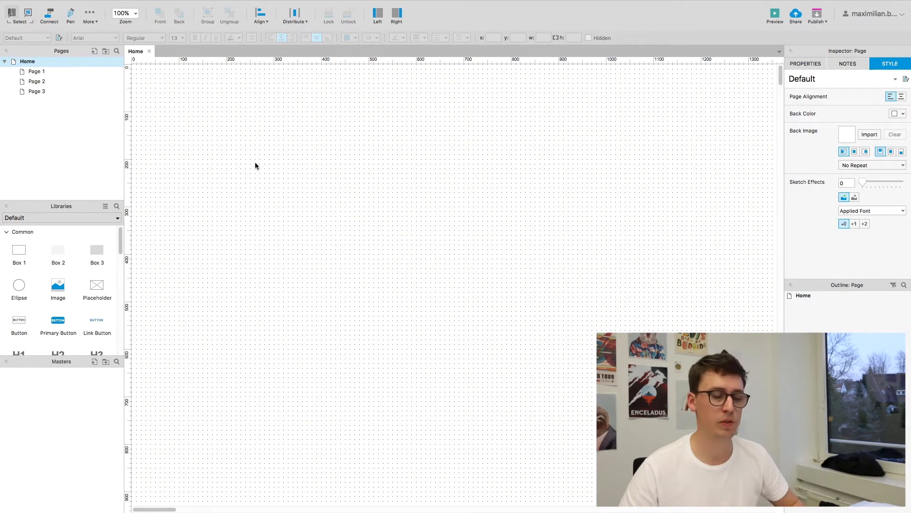
mouse_move(218, 197)
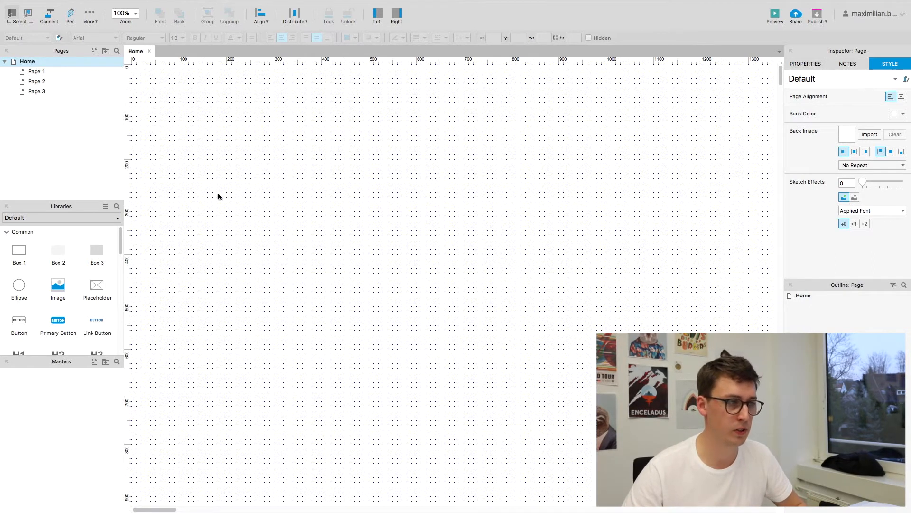
Step: Add an ellipse near the page's top-left and name it 'Circle'
click(58, 285)
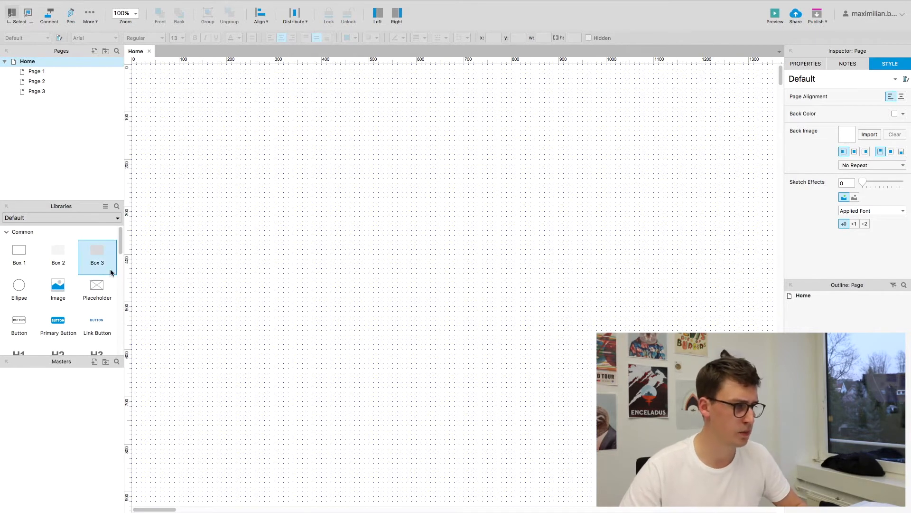
mouse_move(104, 266)
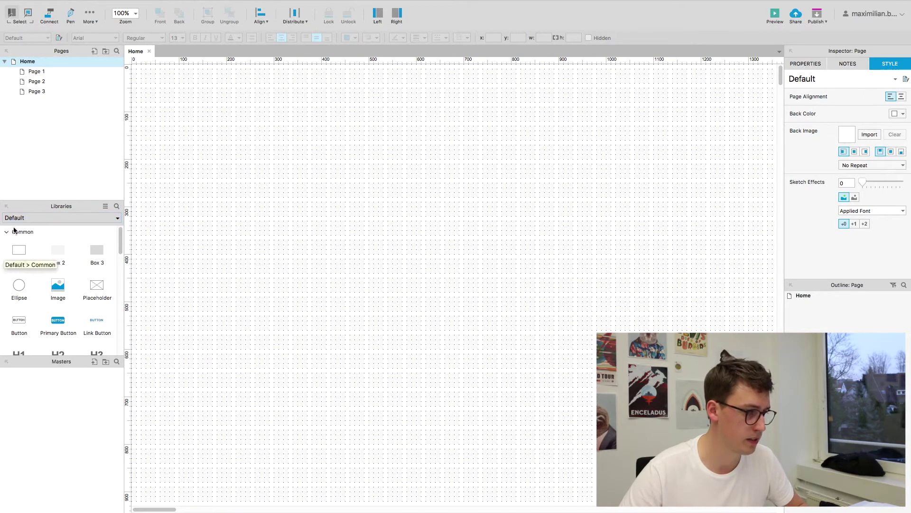
click(18, 285)
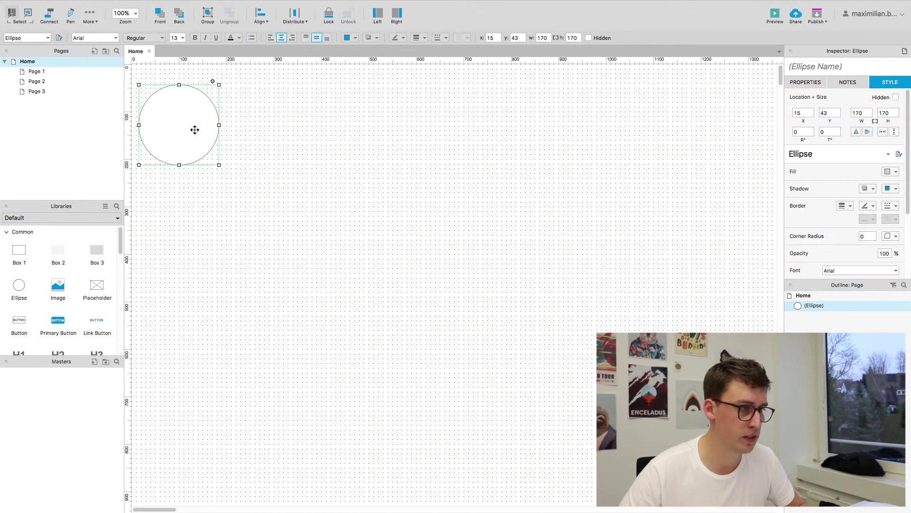
drag(195, 129, 198, 115)
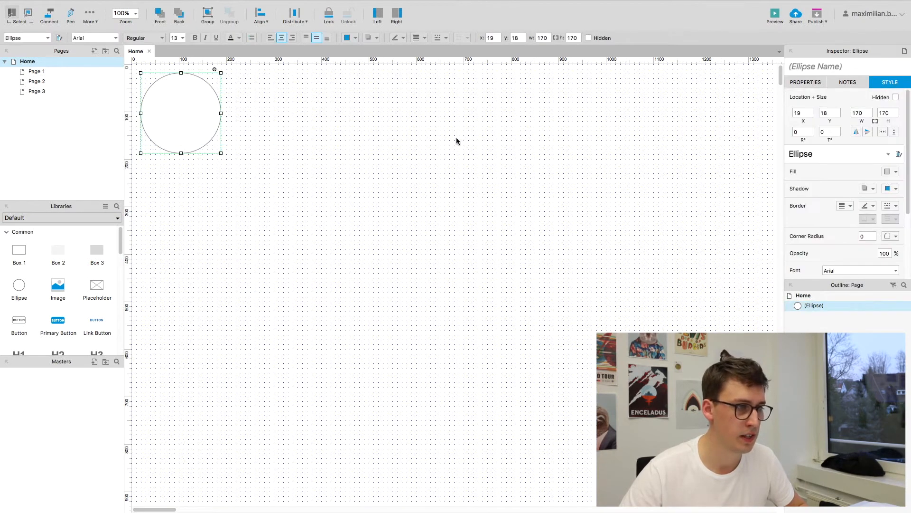
text(Circ)
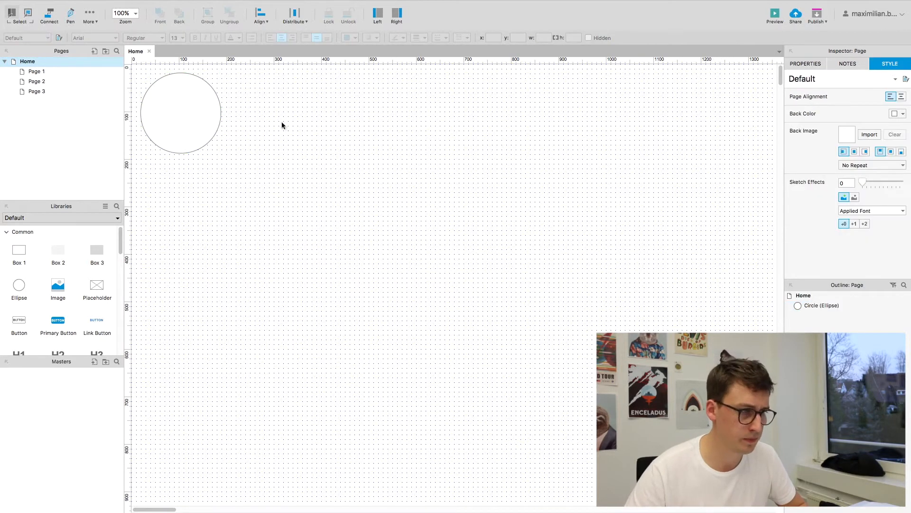
Step: Give the circle no border and a light gray fill
click(181, 112)
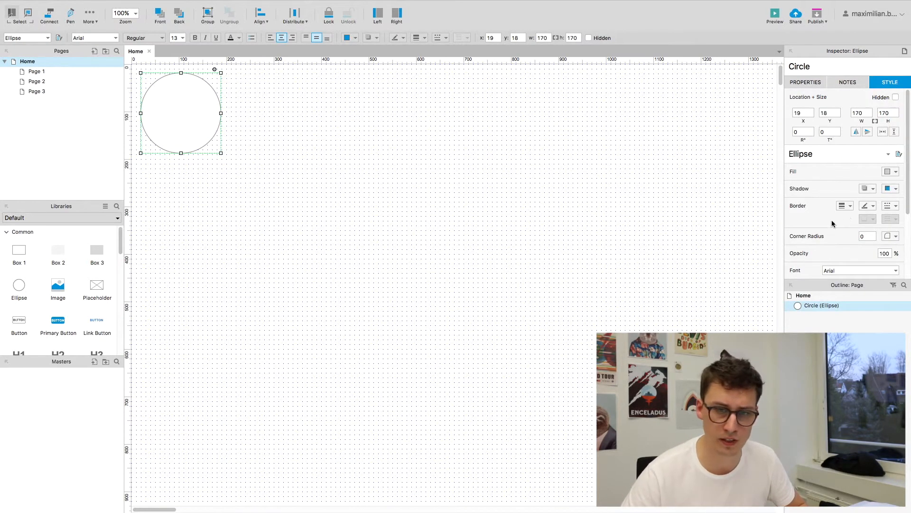
click(844, 205)
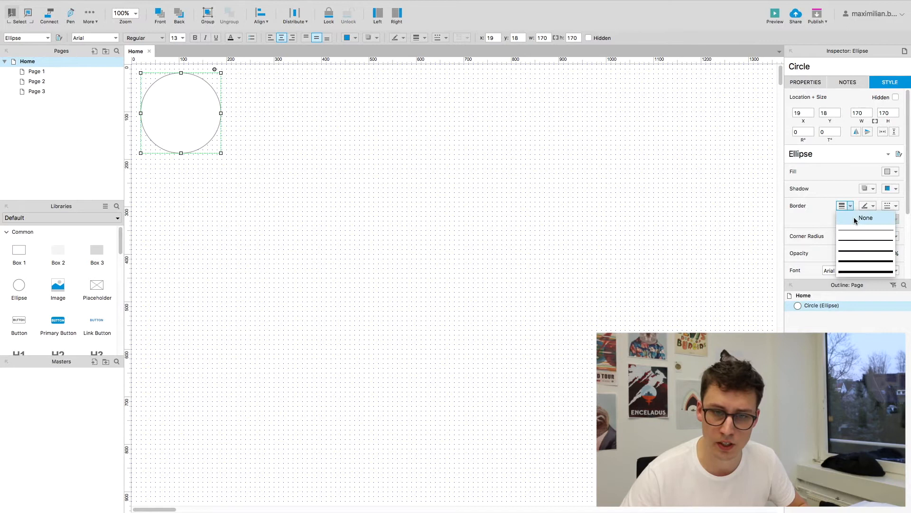
click(866, 217)
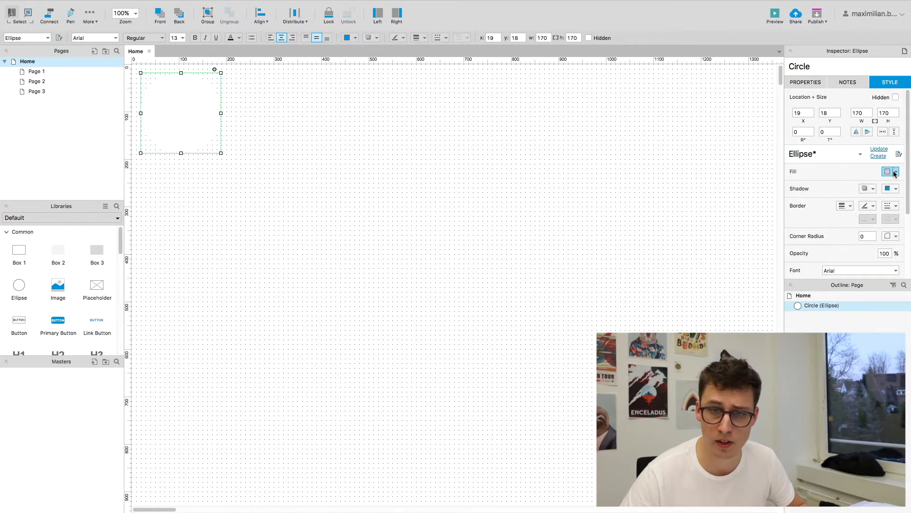
click(895, 172)
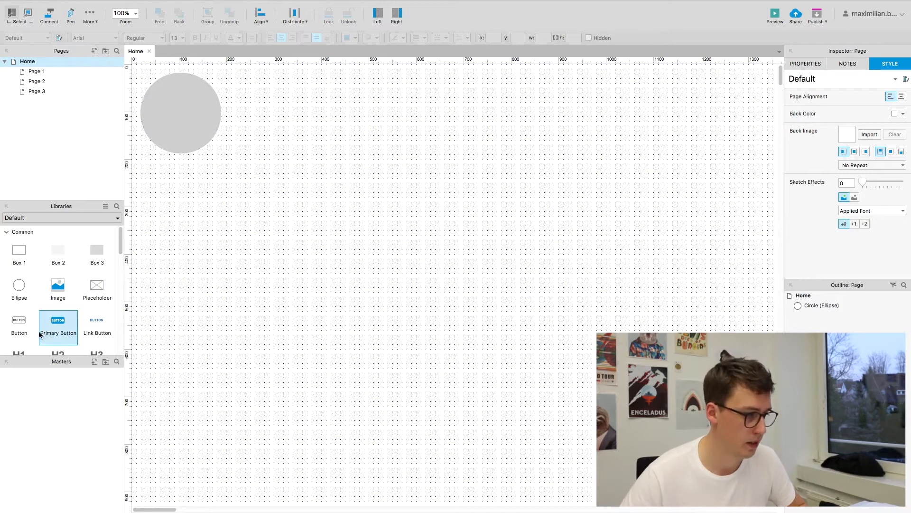
Step: Place a Heading 1 reading 'Circle' at the centre of the gray ellipse
scroll(down, 3)
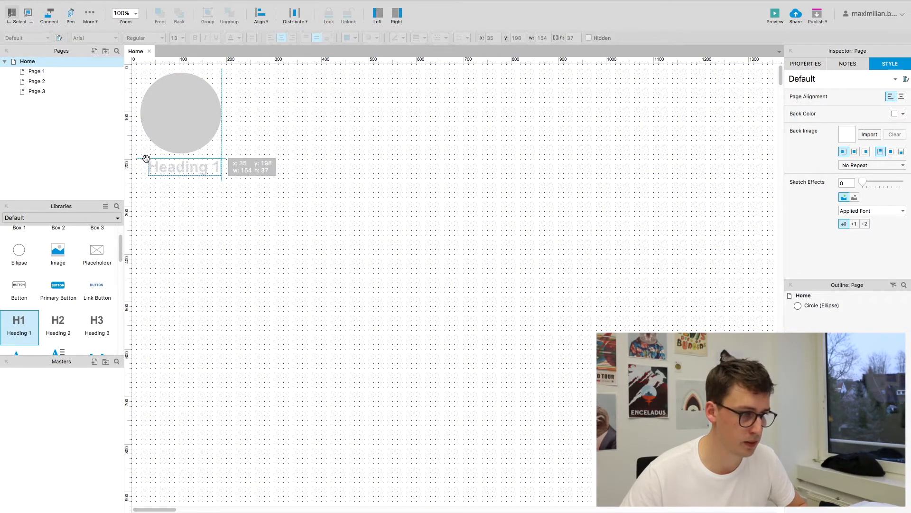
click(181, 167)
text(Circle)
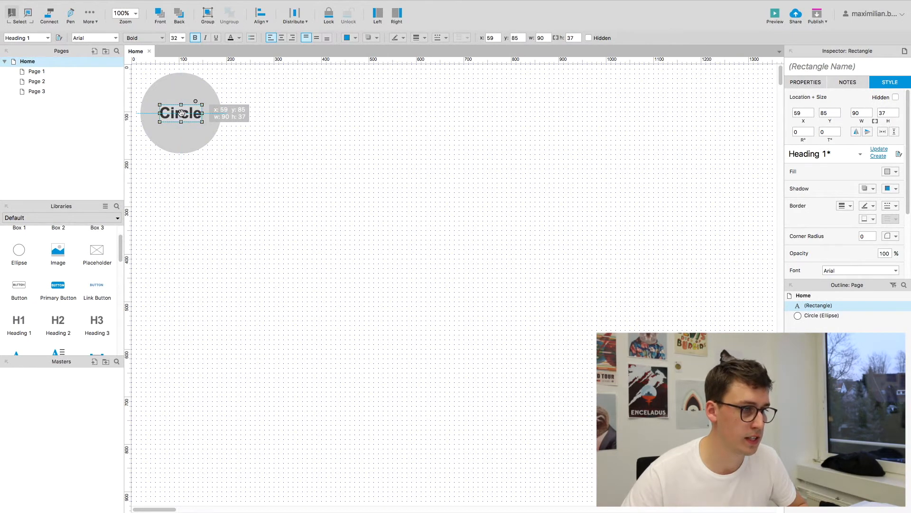
click(231, 179)
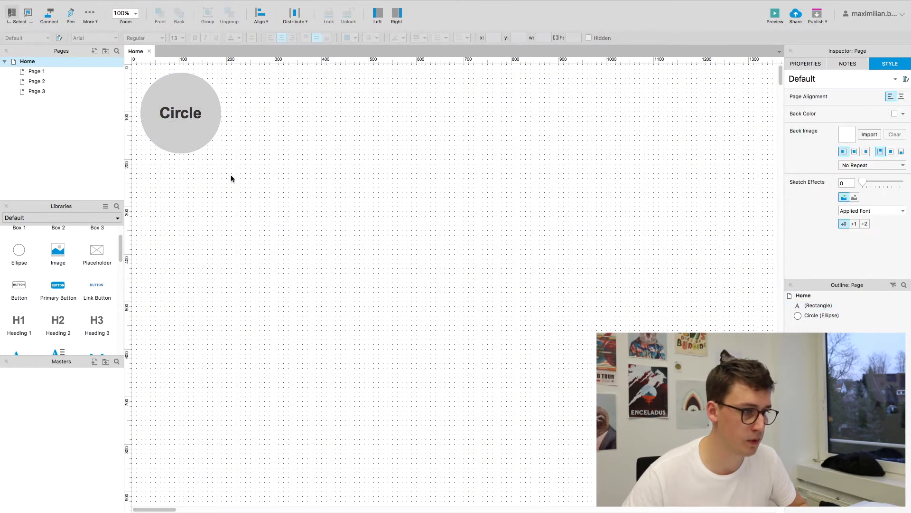
Step: Group the circle with its label, nudge it right, and name it 'Circle Group'
right_click(181, 112)
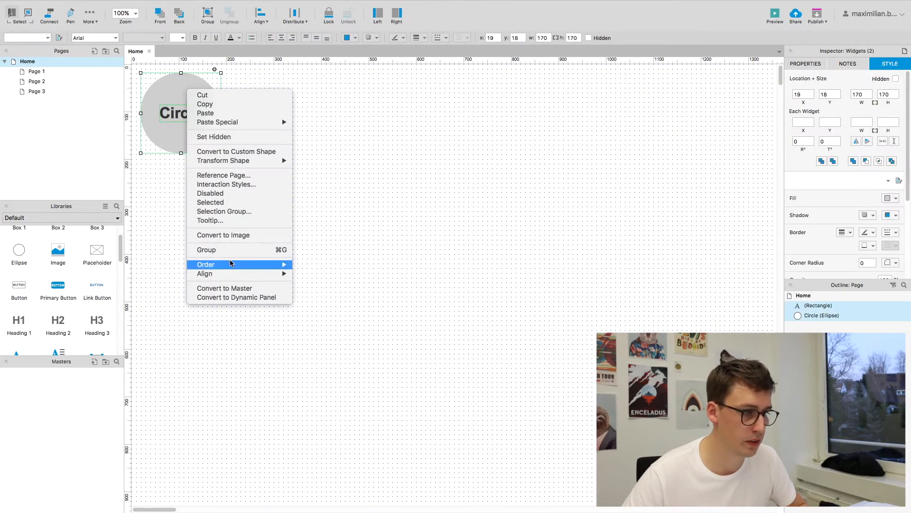
click(205, 250)
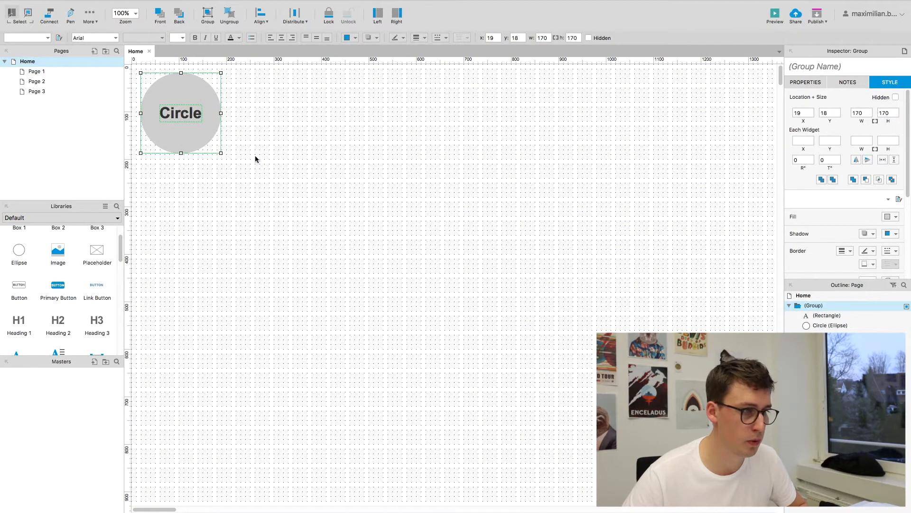
drag(181, 112, 185, 112)
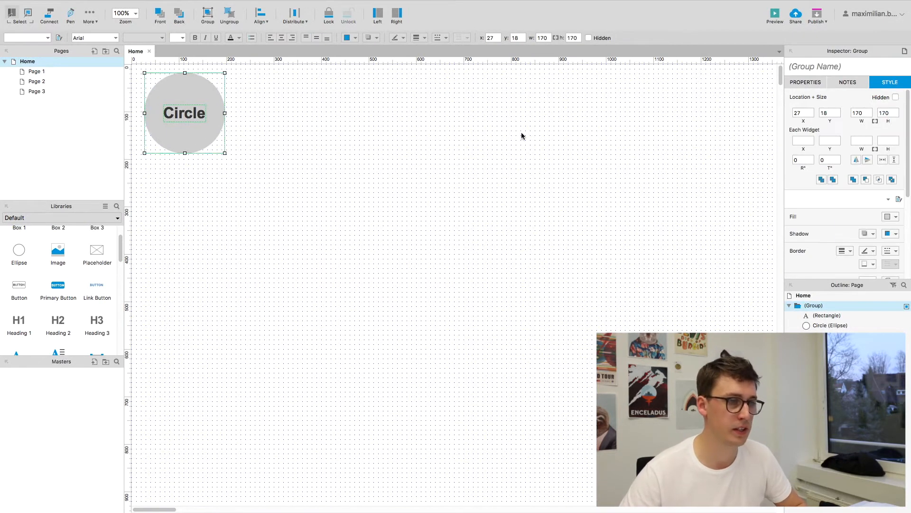
click(843, 65)
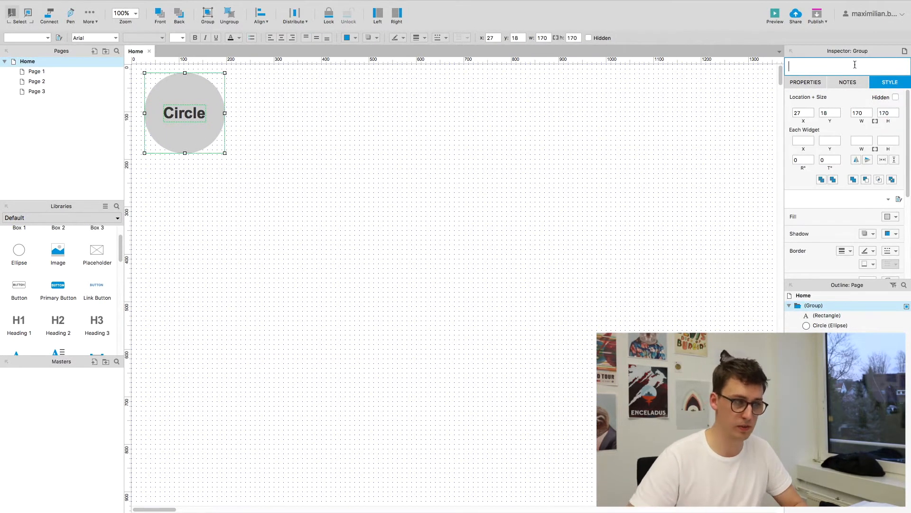
text(Circ)
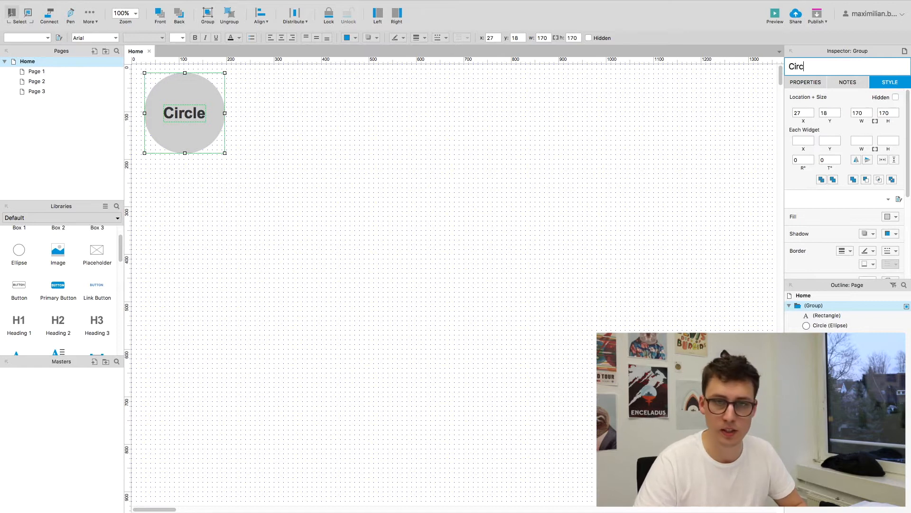
text(Circle Group)
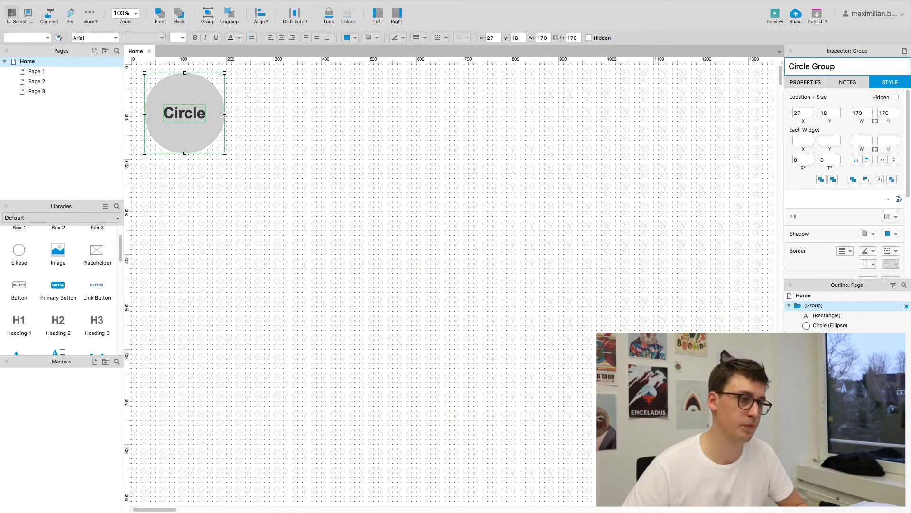
click(278, 193)
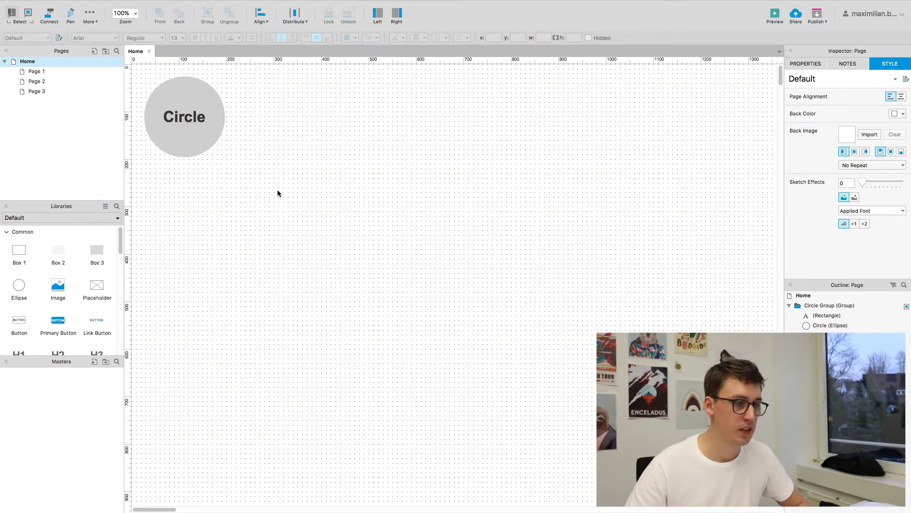
mouse_move(295, 200)
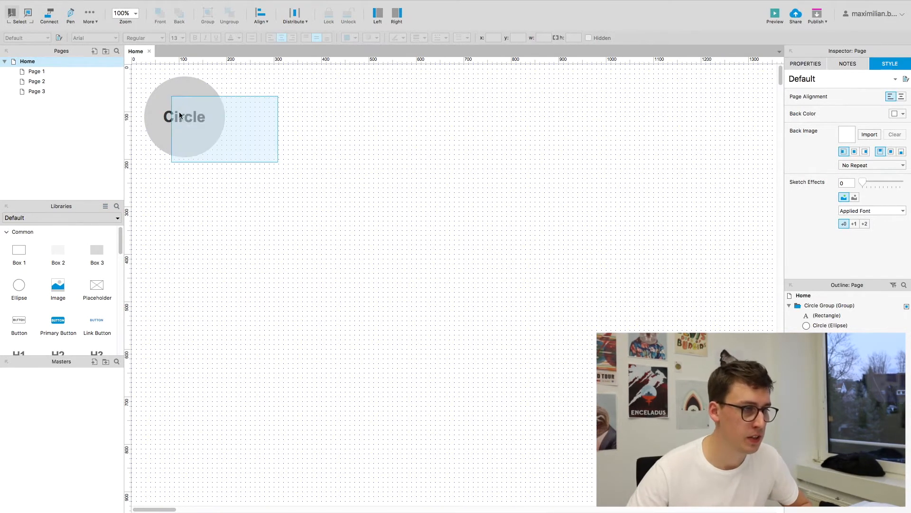
Step: Convert Circle Group into master 'Circle Master' and move the instance right
right_click(184, 116)
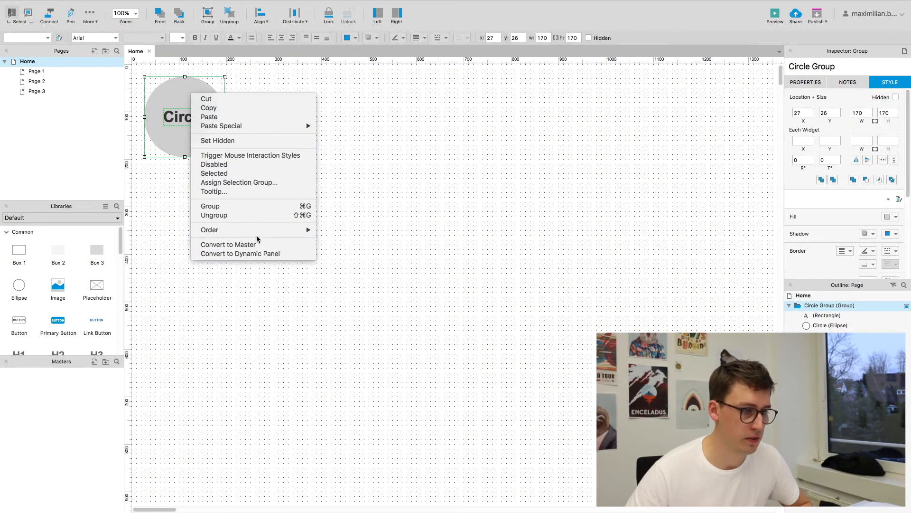
mouse_move(227, 244)
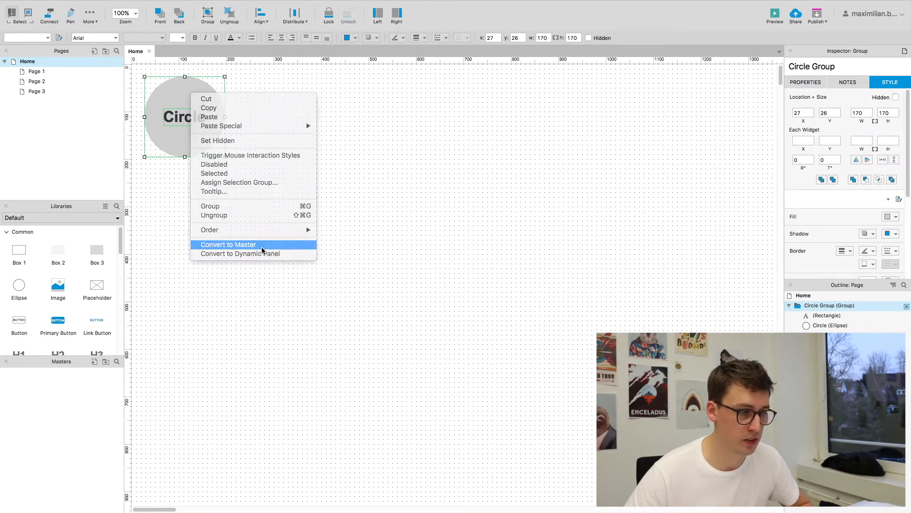
click(227, 244)
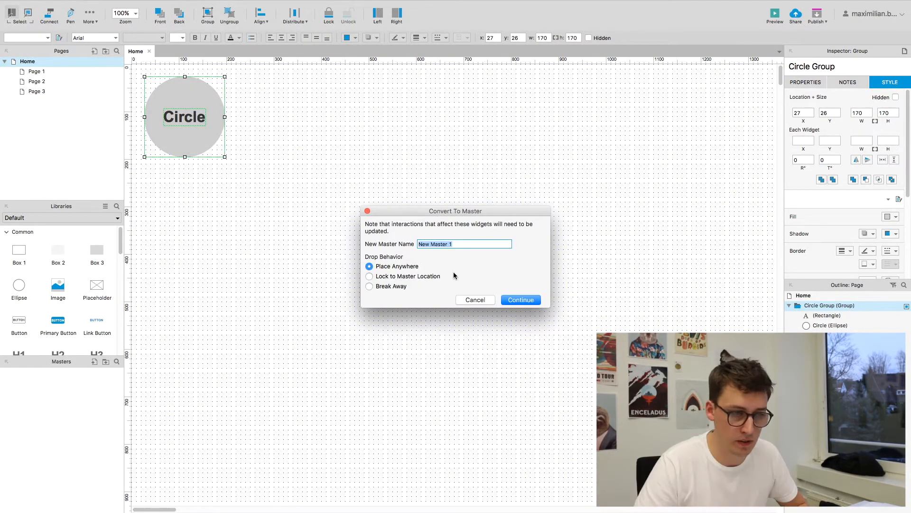
text(Circle)
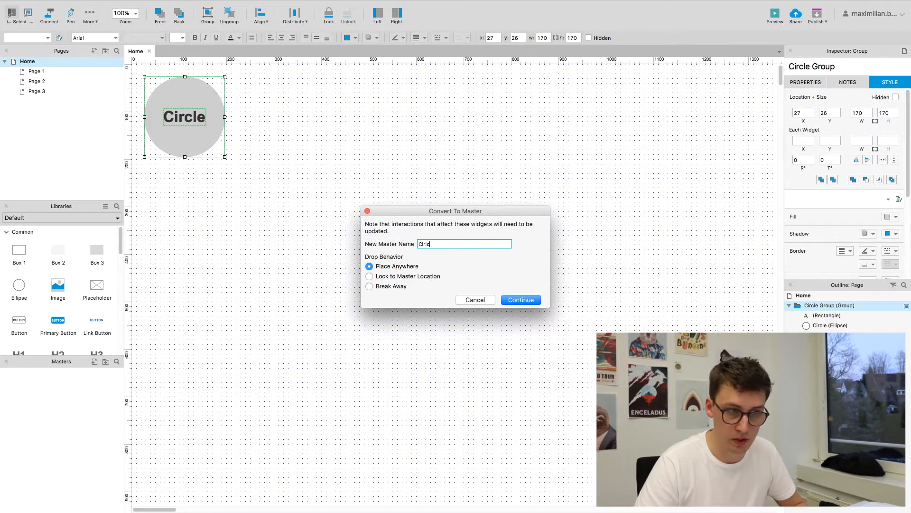
click(519, 300)
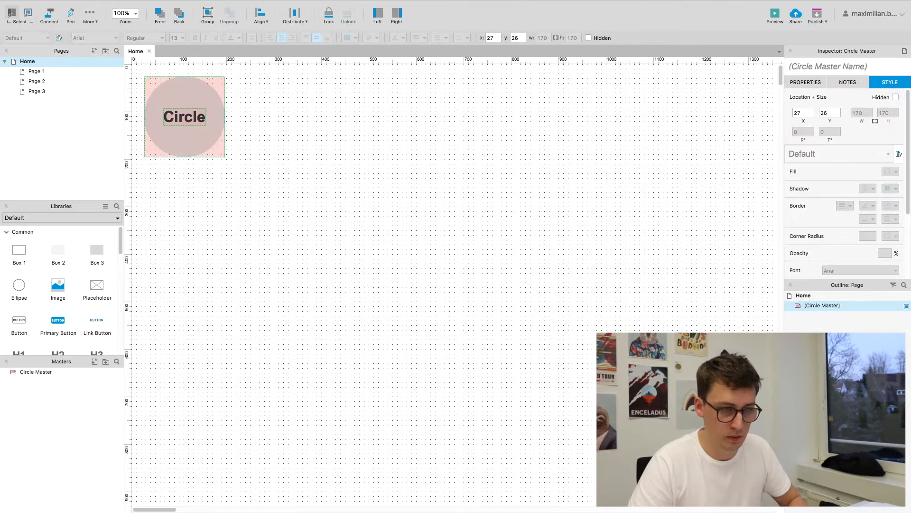
click(293, 189)
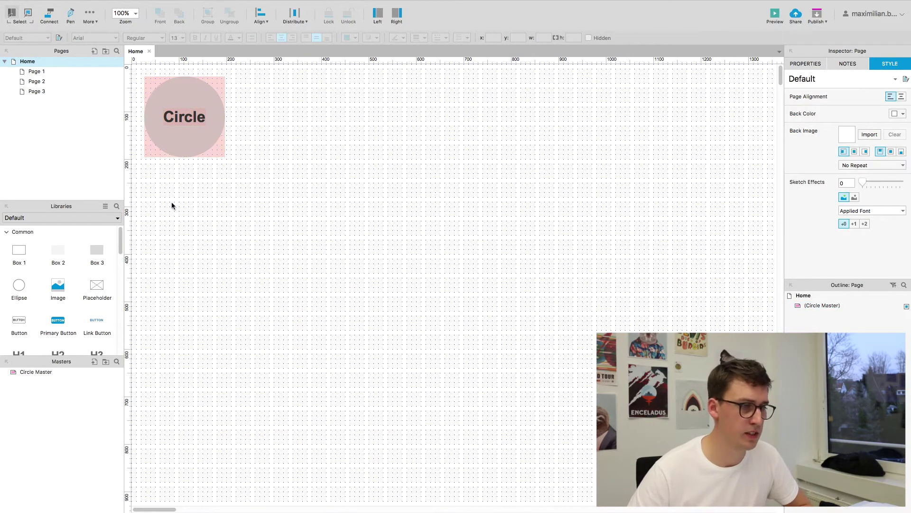
mouse_move(306, 207)
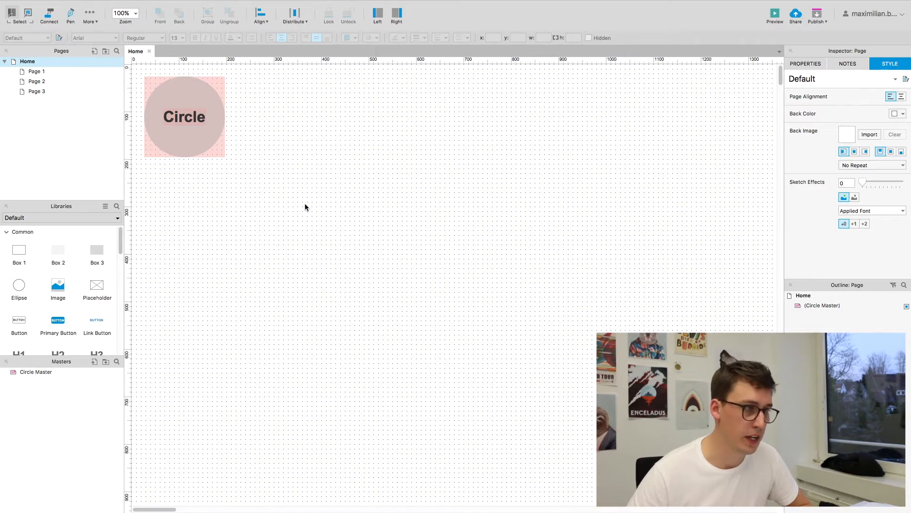
mouse_move(138, 174)
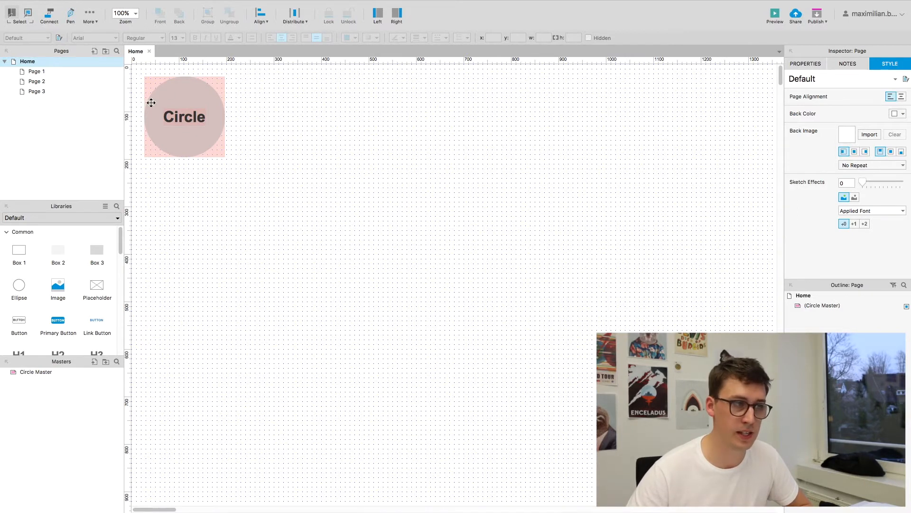
click(184, 116)
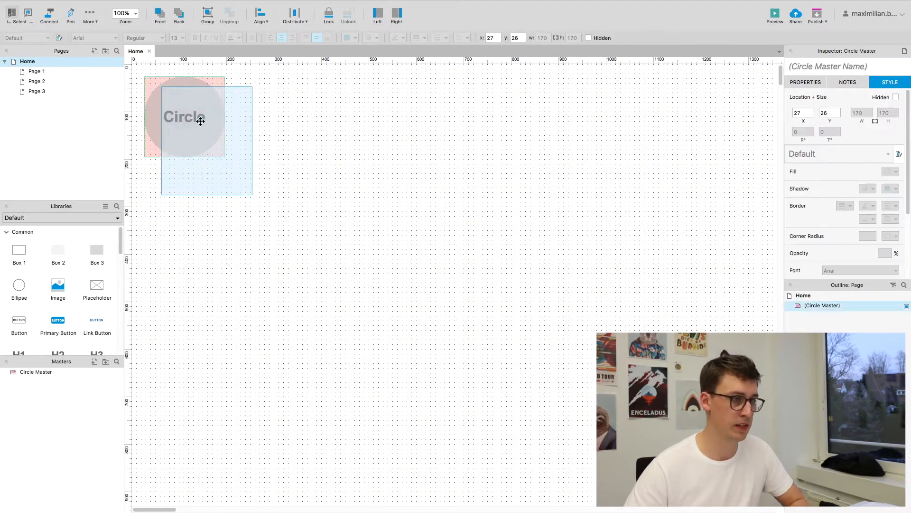
drag(184, 116, 248, 143)
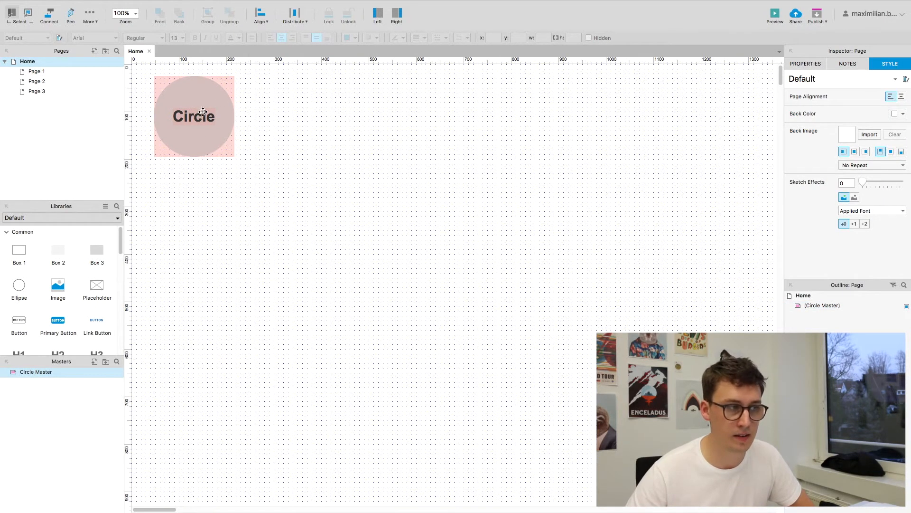
Step: Break the circle instance away from Circle Master, then deselect it
right_click(194, 116)
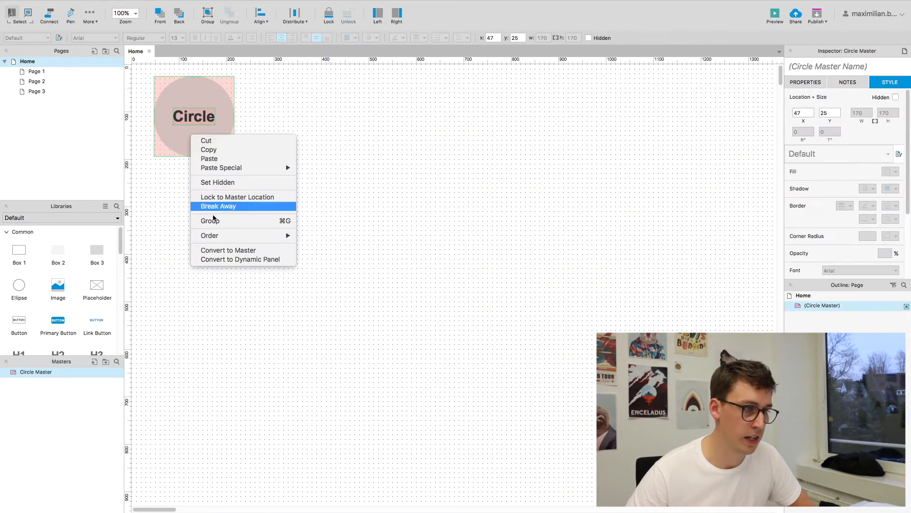
click(218, 206)
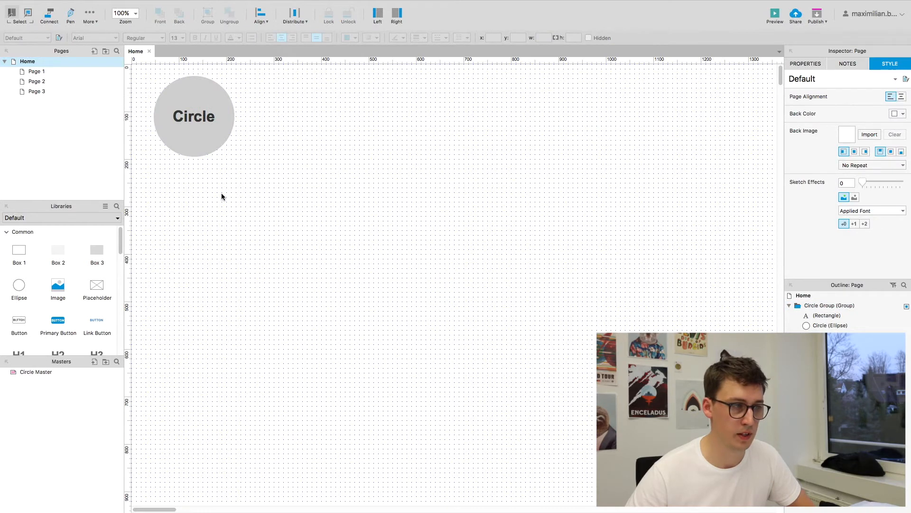
click(194, 116)
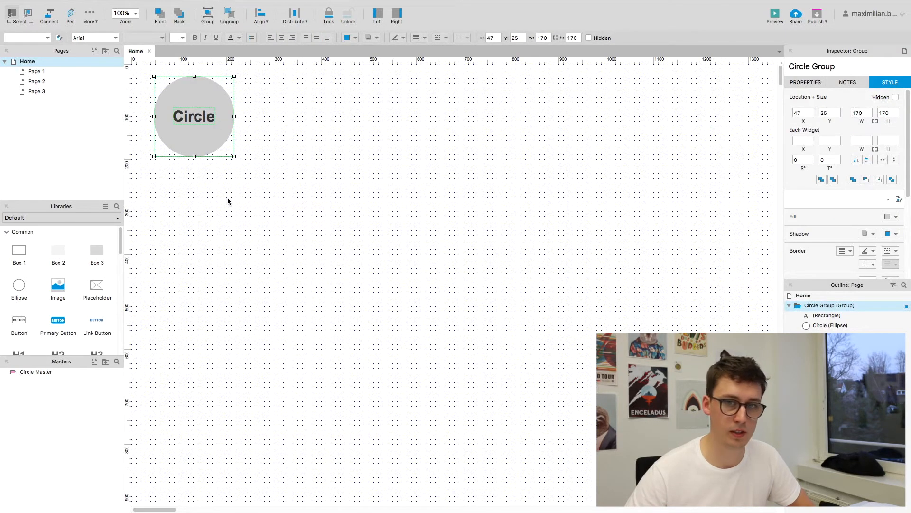
click(226, 162)
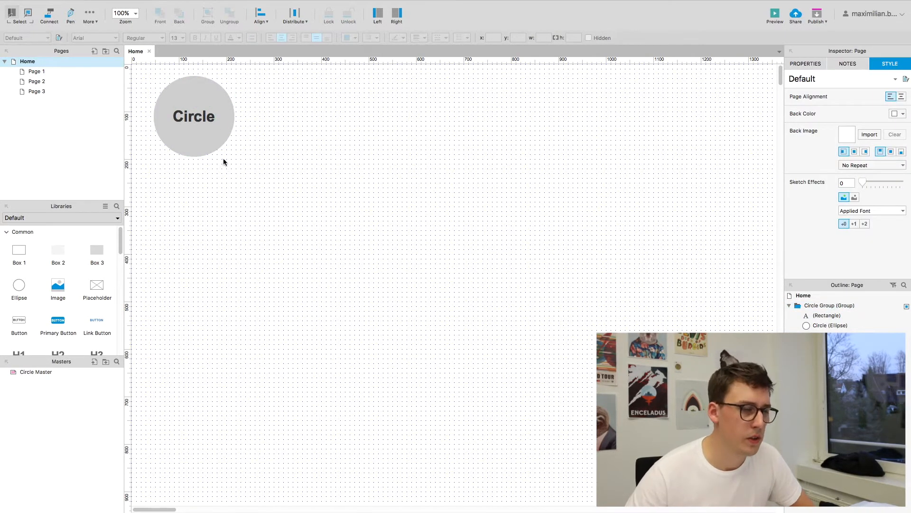
mouse_move(197, 150)
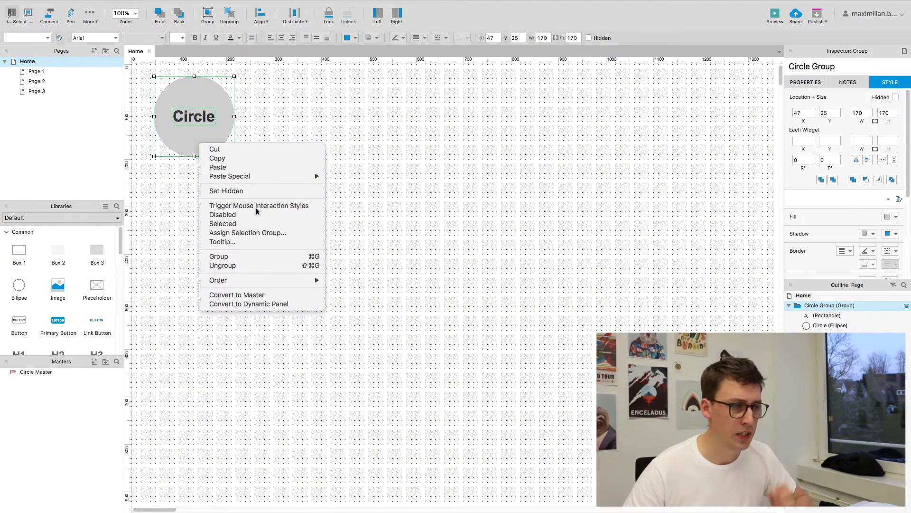
mouse_move(261, 214)
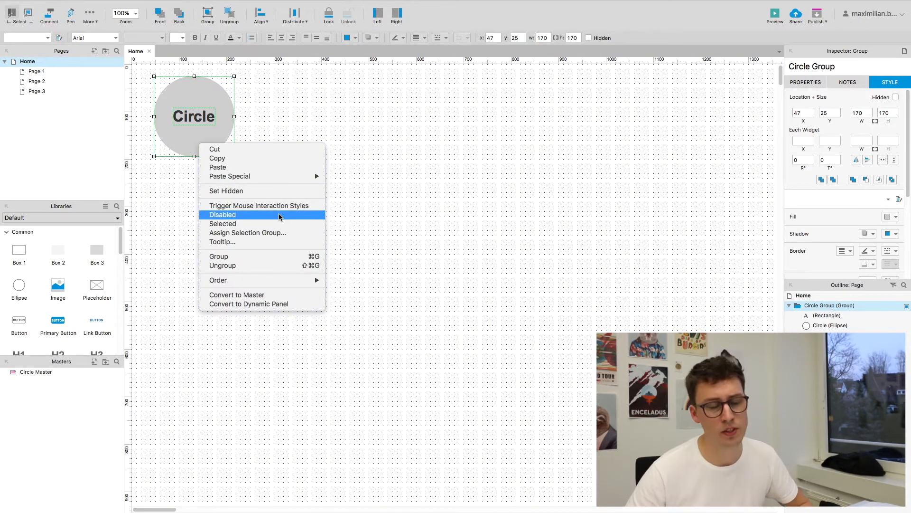
mouse_move(253, 280)
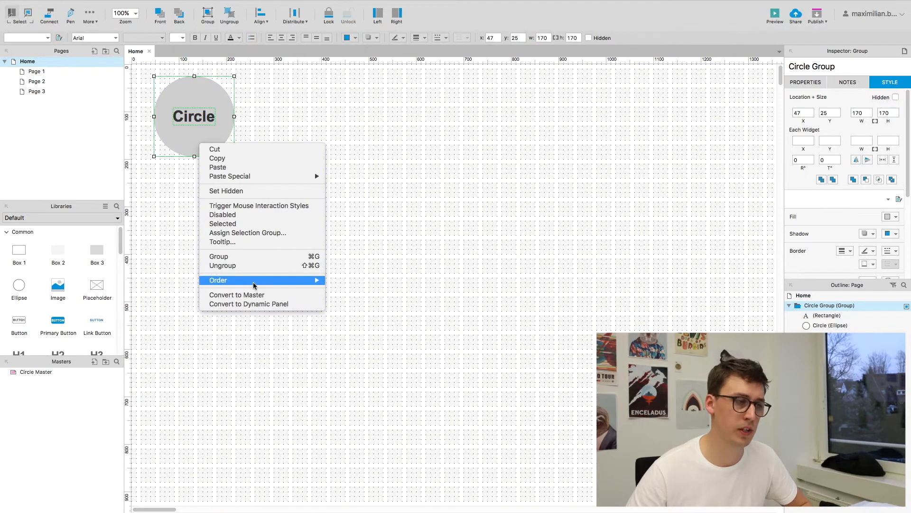
mouse_move(259, 214)
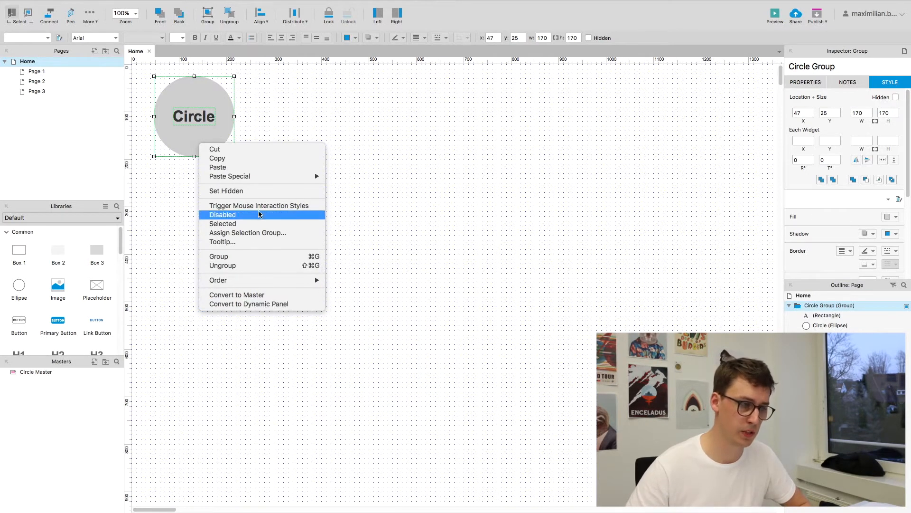
mouse_move(239, 117)
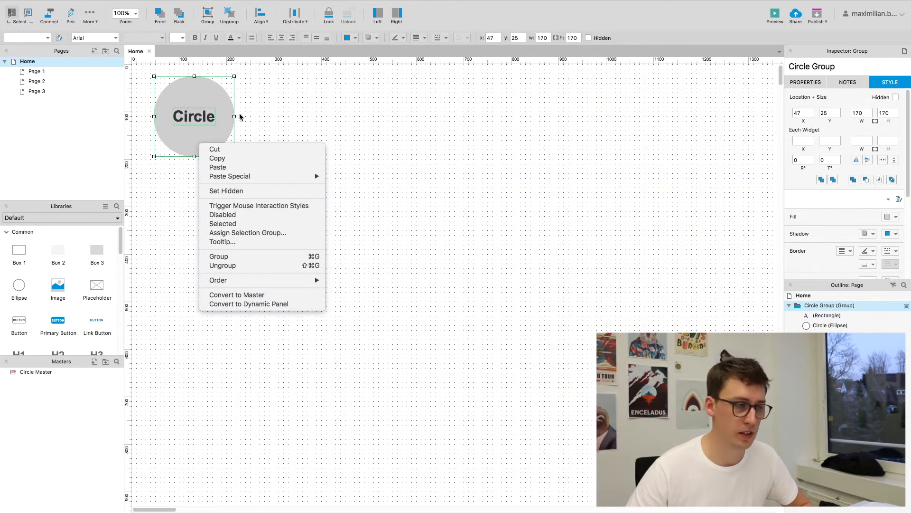
mouse_move(237, 281)
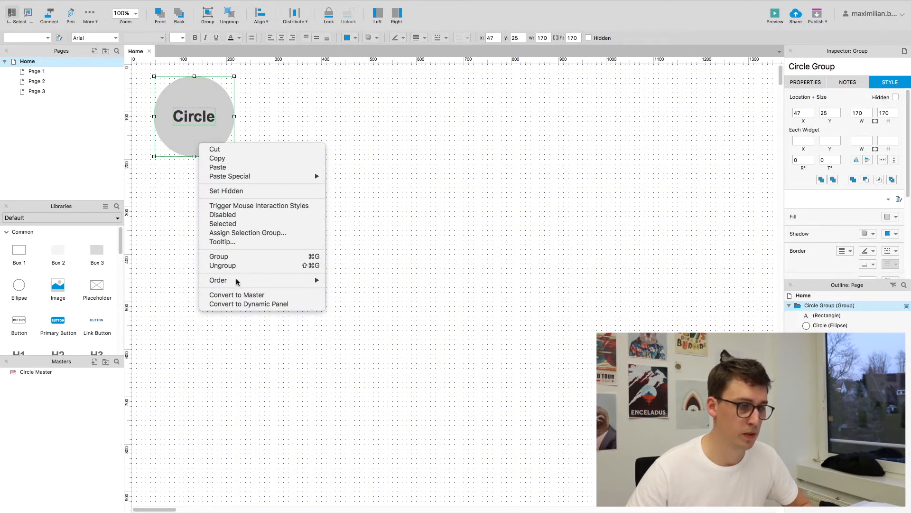
Step: Convert Circle Group into a dynamic panel with State1 holding the circle
click(248, 303)
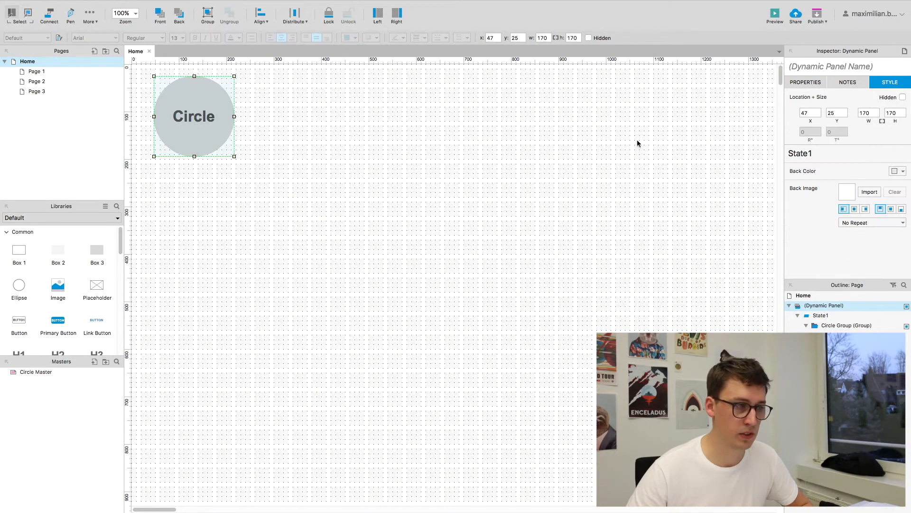
Step: Name the new dynamic panel 'DP_Circle' in the Inspector
click(846, 65)
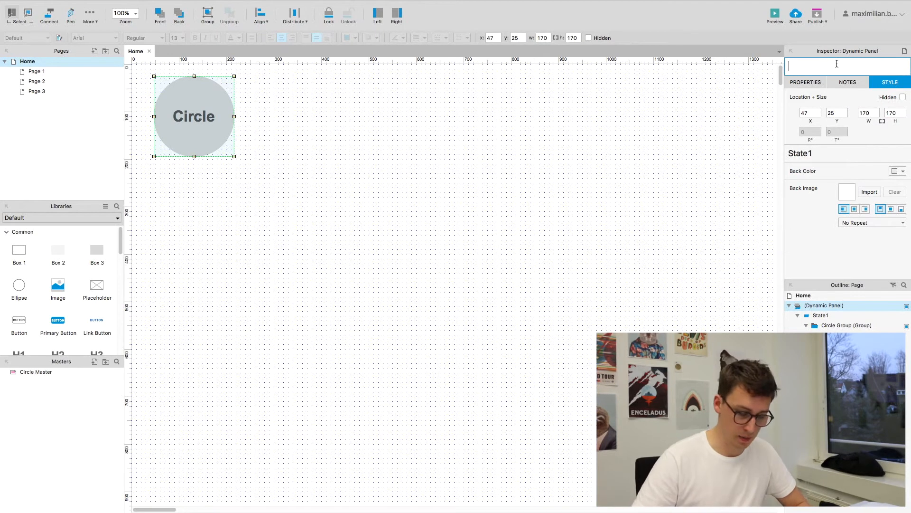
text(DP_Cir)
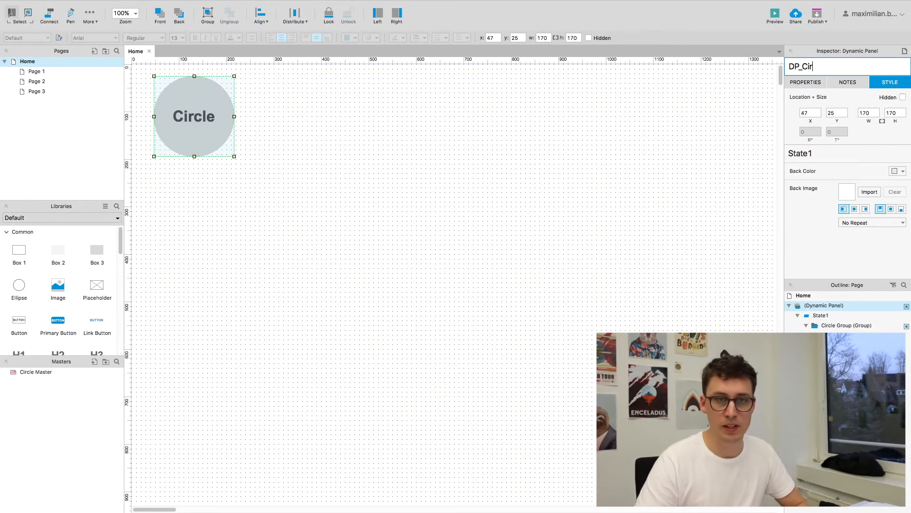
text(cle)
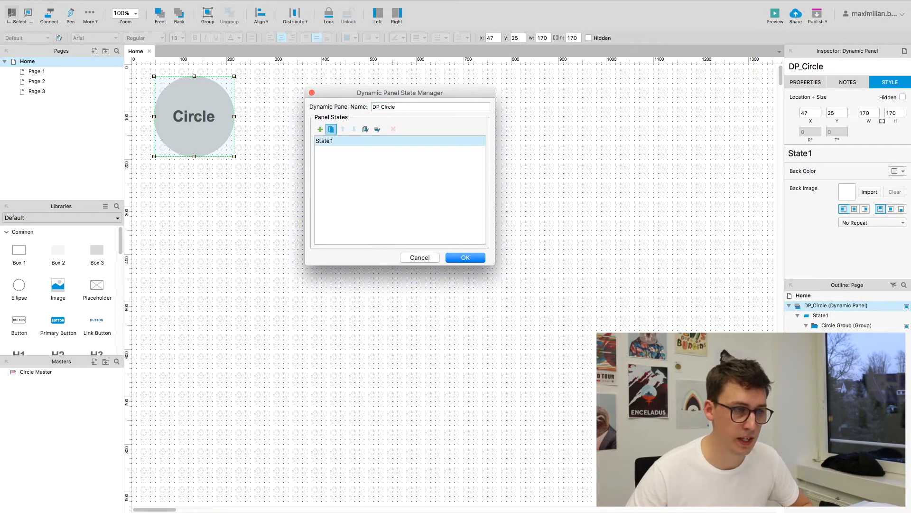
Step: Duplicate State1 into State2 and open State2 for editing
click(320, 129)
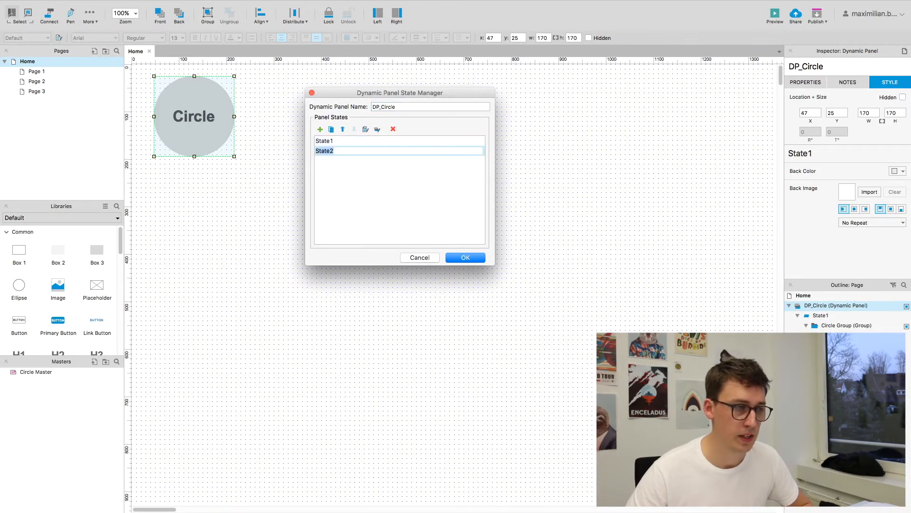
click(465, 257)
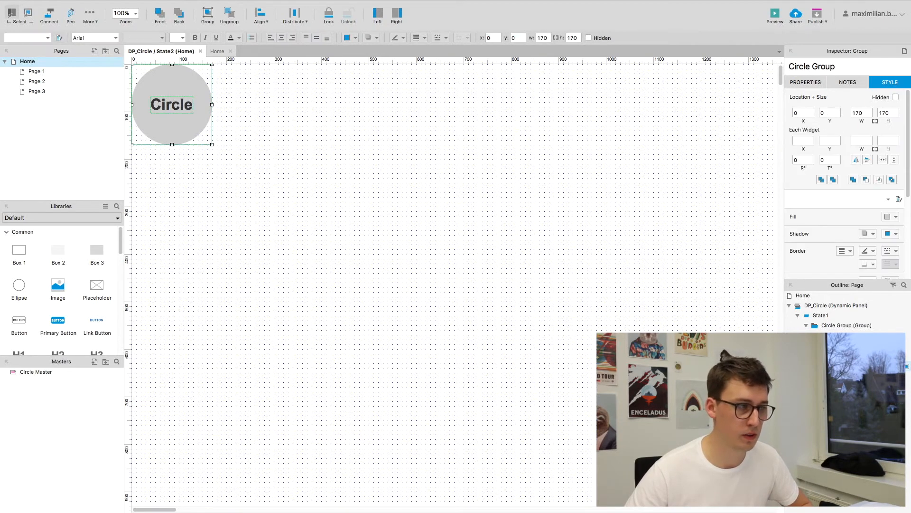
Step: Fill State2's circle red, then return to the Home page
double_click(171, 105)
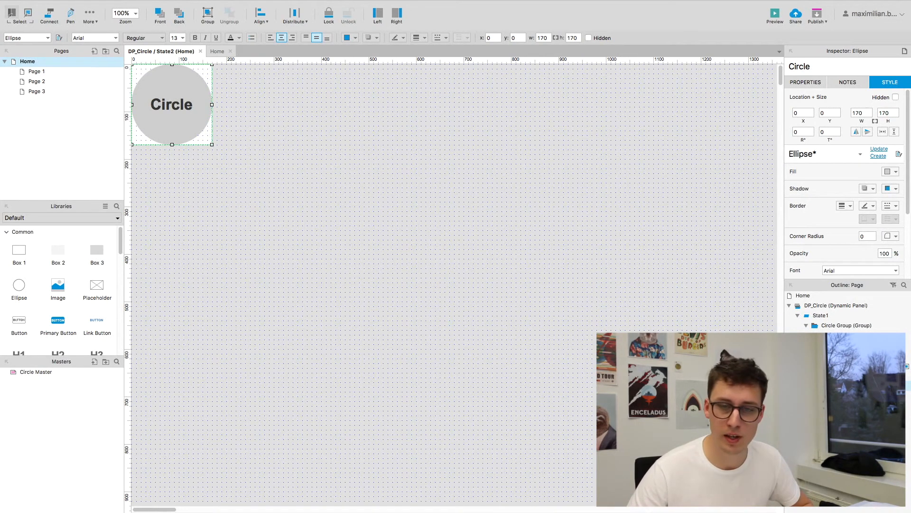
click(888, 170)
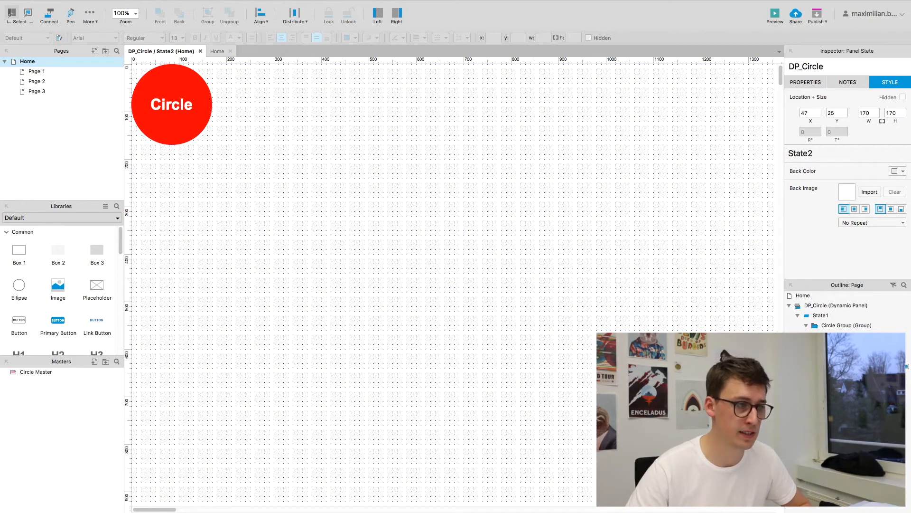
click(201, 51)
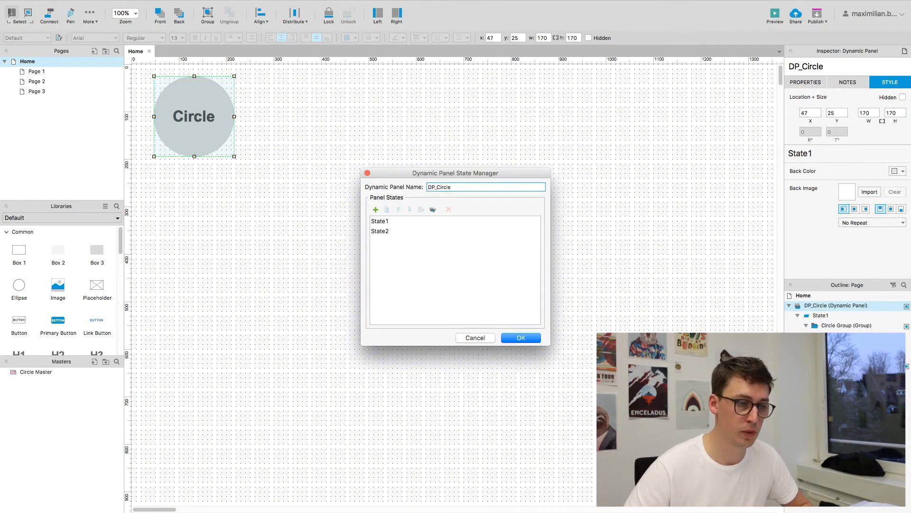
Step: Move State2 below State1 in the State Manager and confirm with OK
click(380, 220)
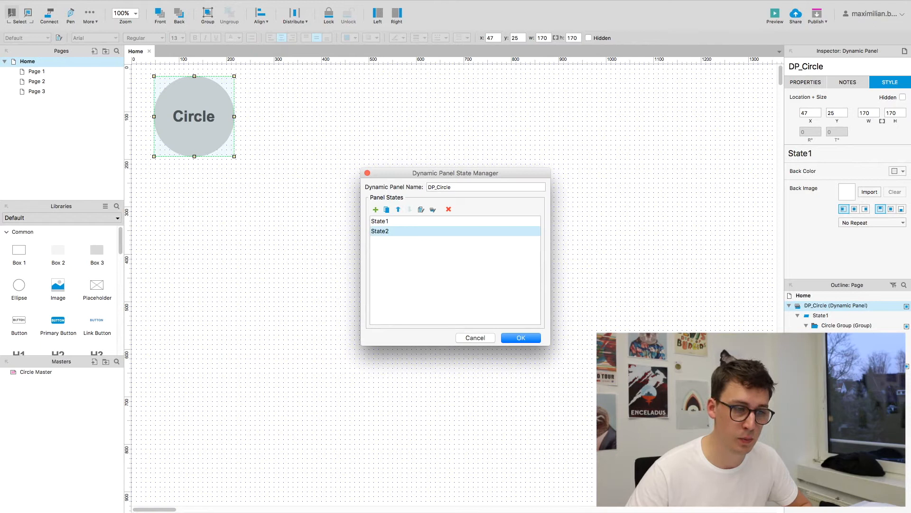
click(398, 210)
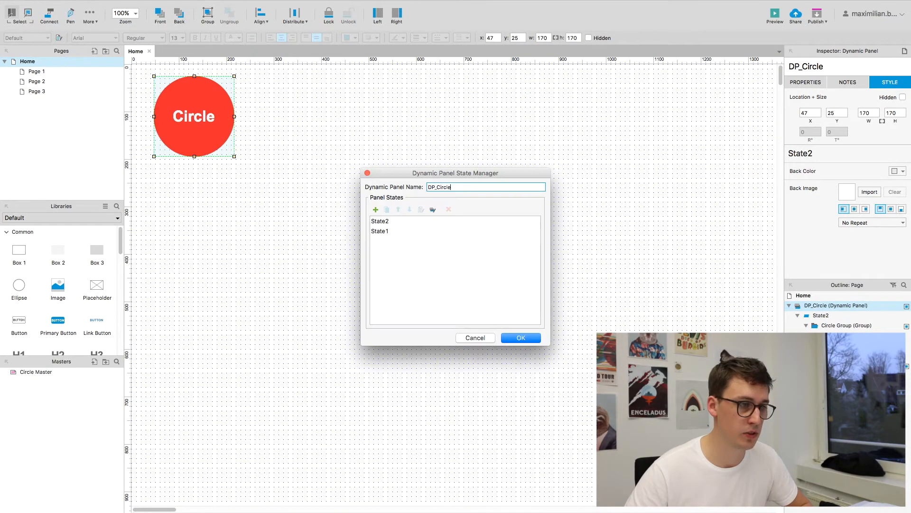
click(380, 221)
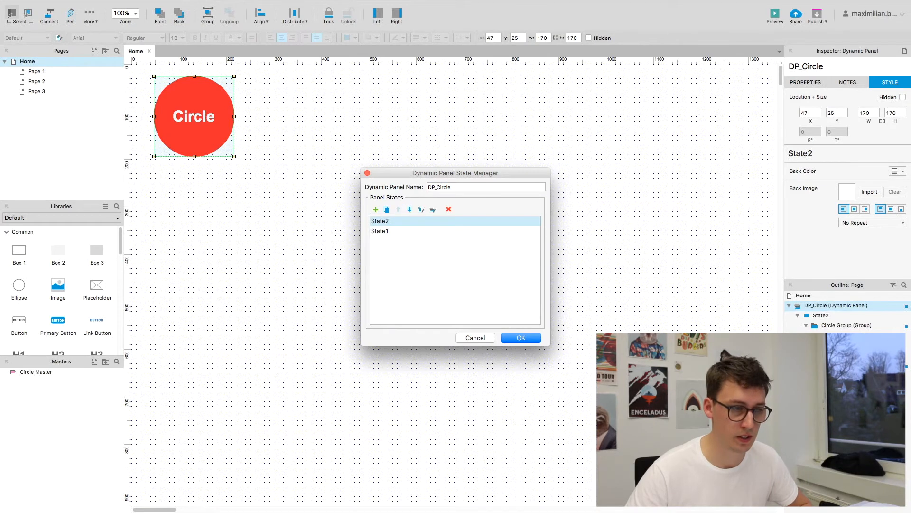
click(410, 209)
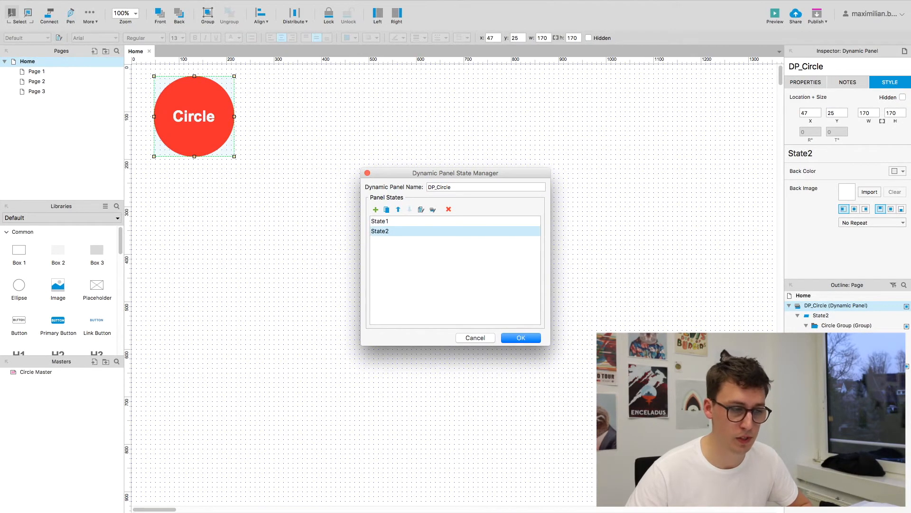
click(520, 338)
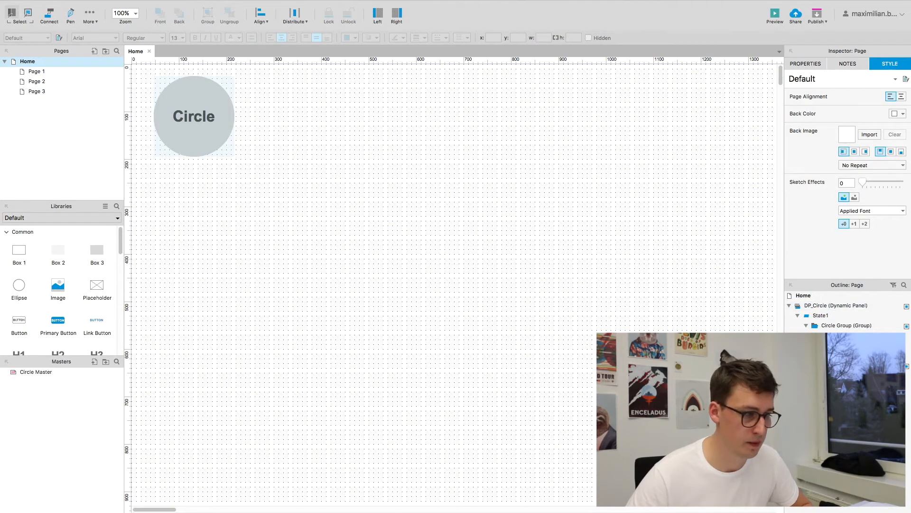
Step: Scroll the Libraries pane down to the Forms widgets to find the HTML Button
click(96, 250)
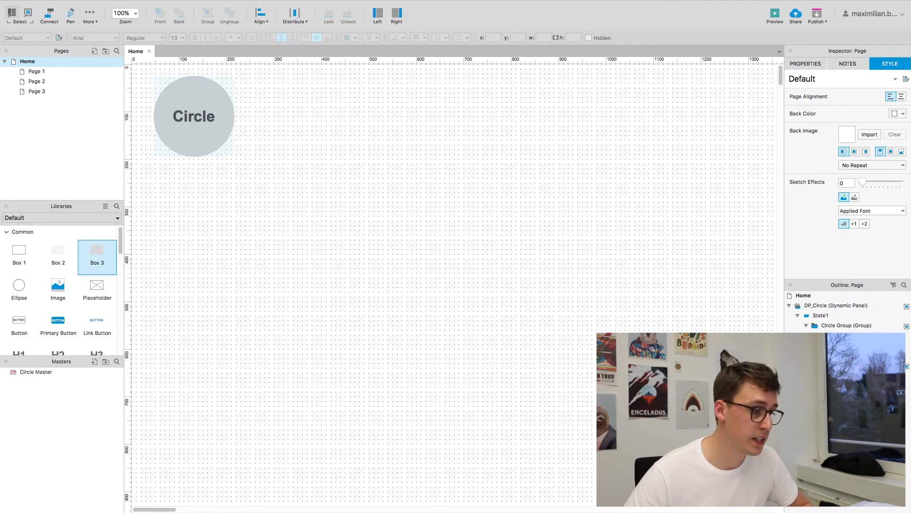
scroll(down, 3)
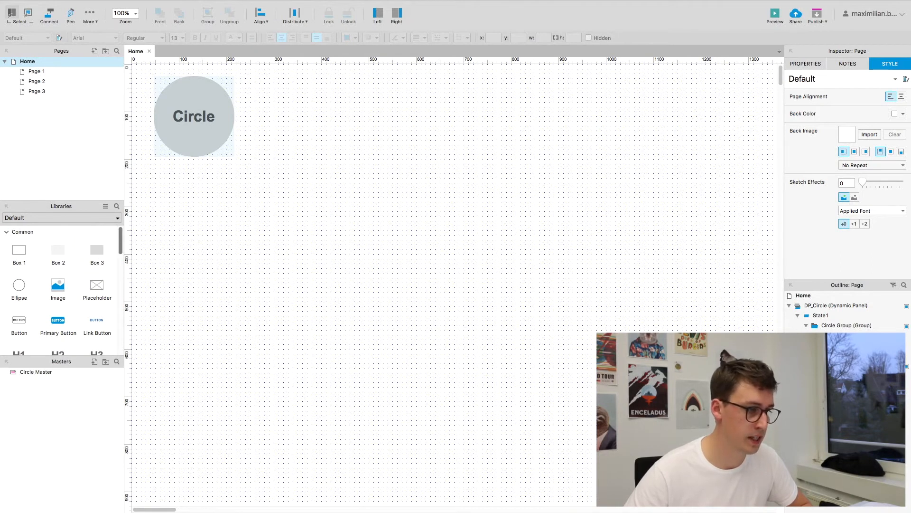
scroll(down, 3)
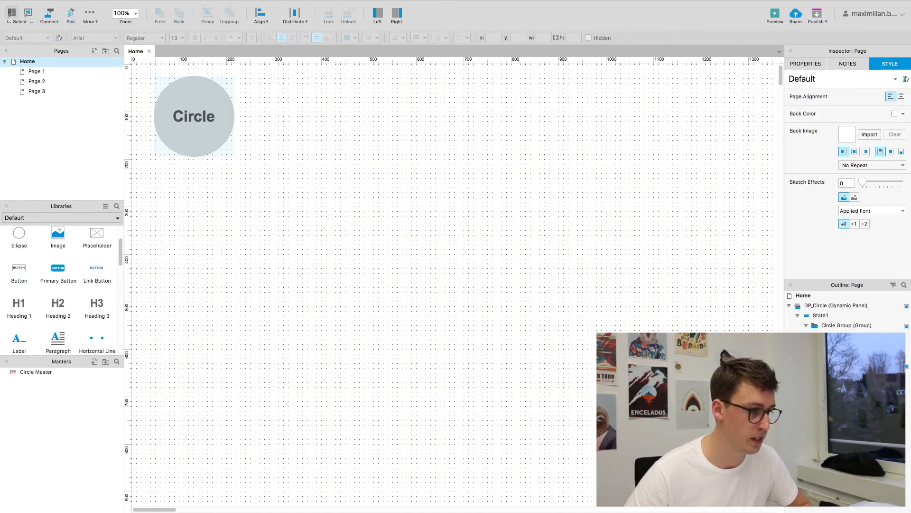
scroll(down, 3)
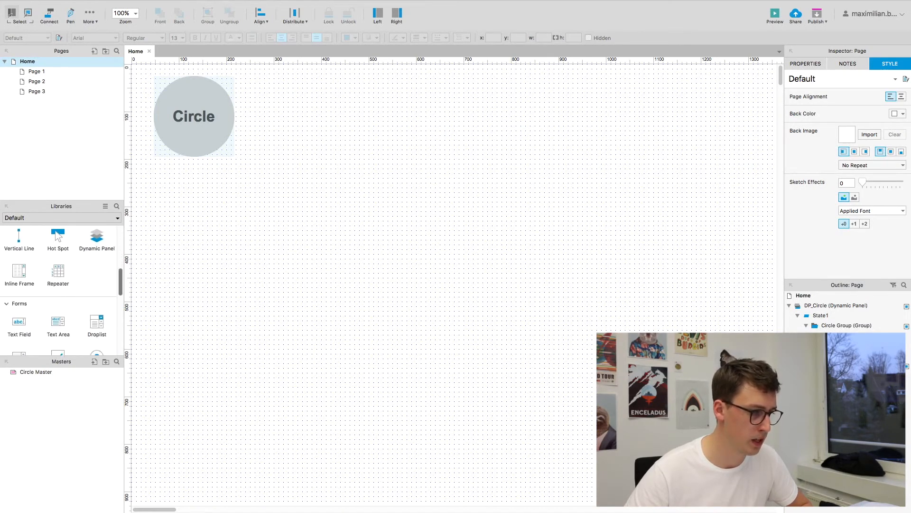
scroll(down, 3)
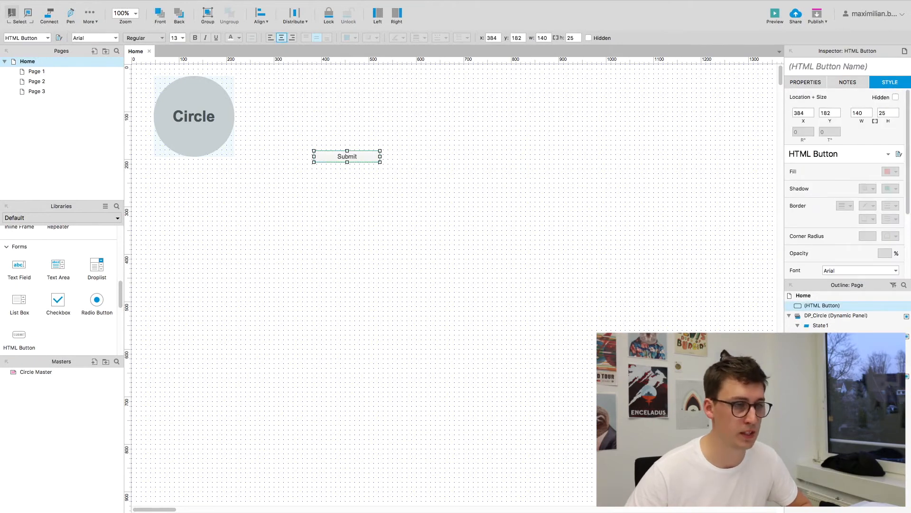
Step: Move the HTML button beside the gray circle and relabel it 'Click me!'
drag(347, 156, 283, 114)
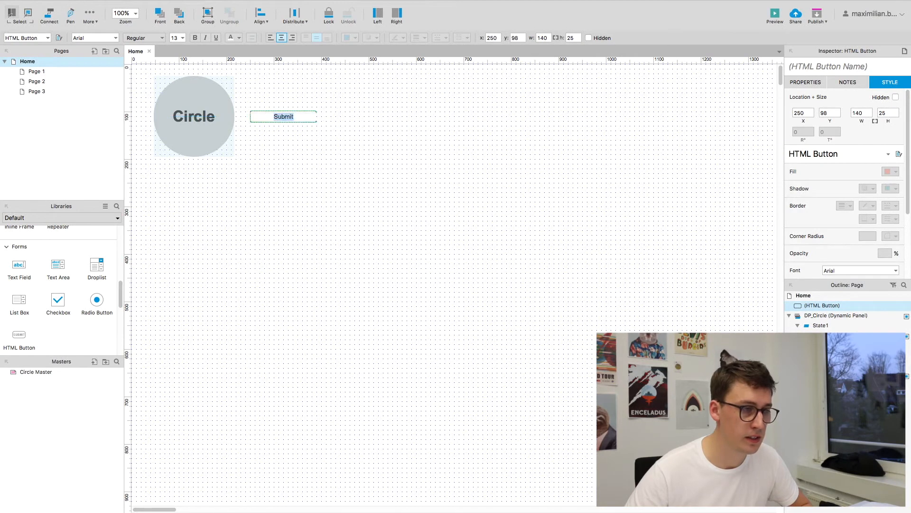
text(Click me)
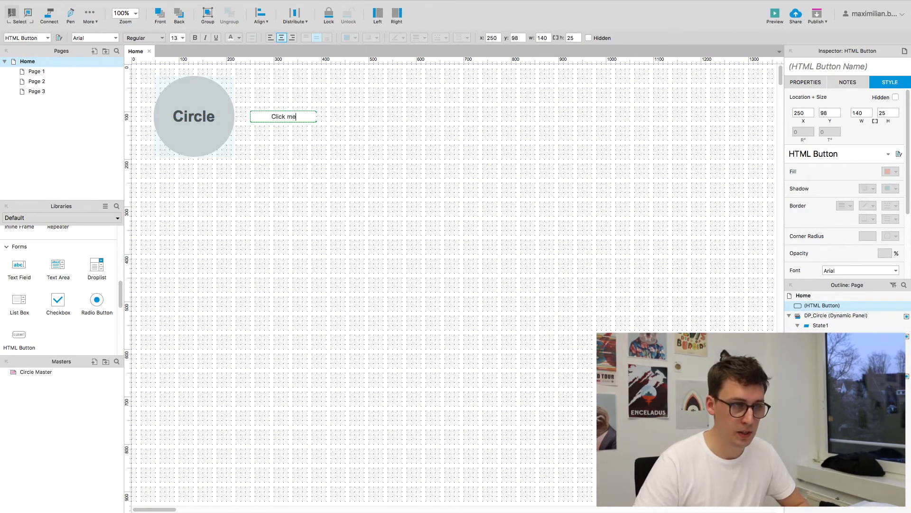
click(334, 104)
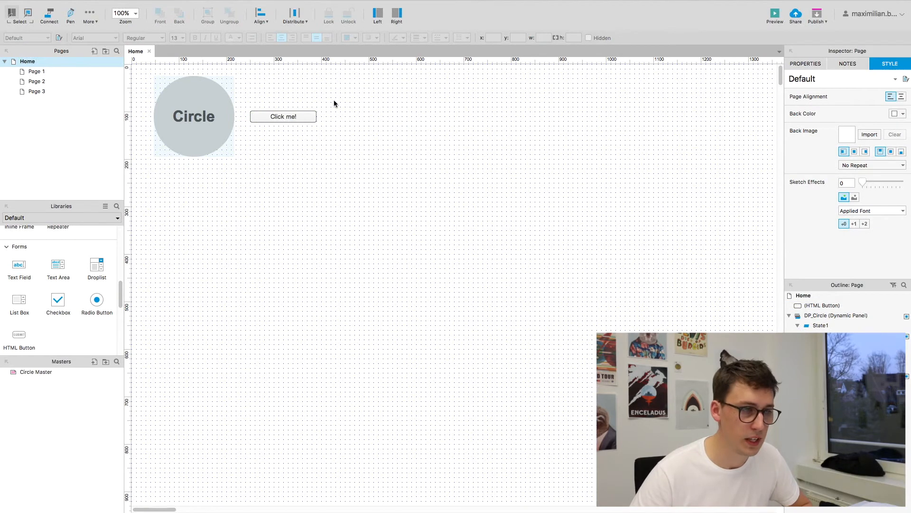
mouse_move(306, 116)
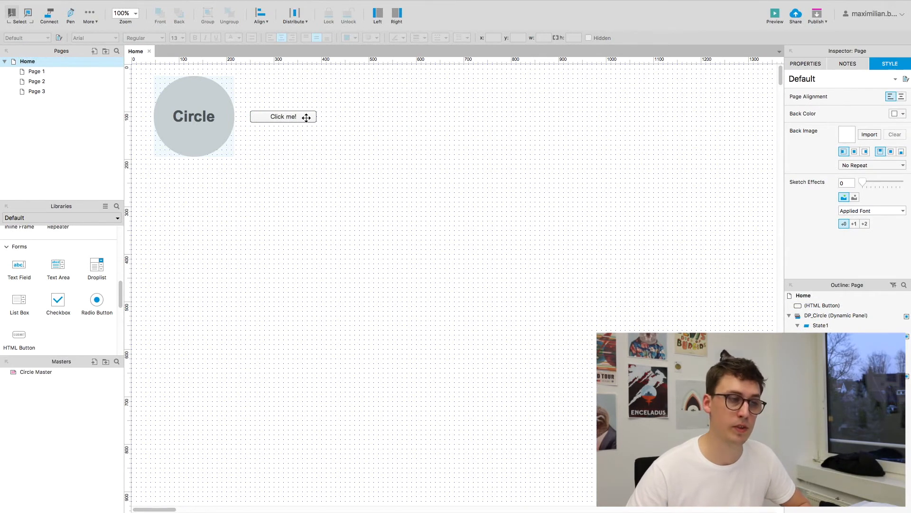
Step: Select the Click me! button and show its Interactions in the Properties tab
click(284, 116)
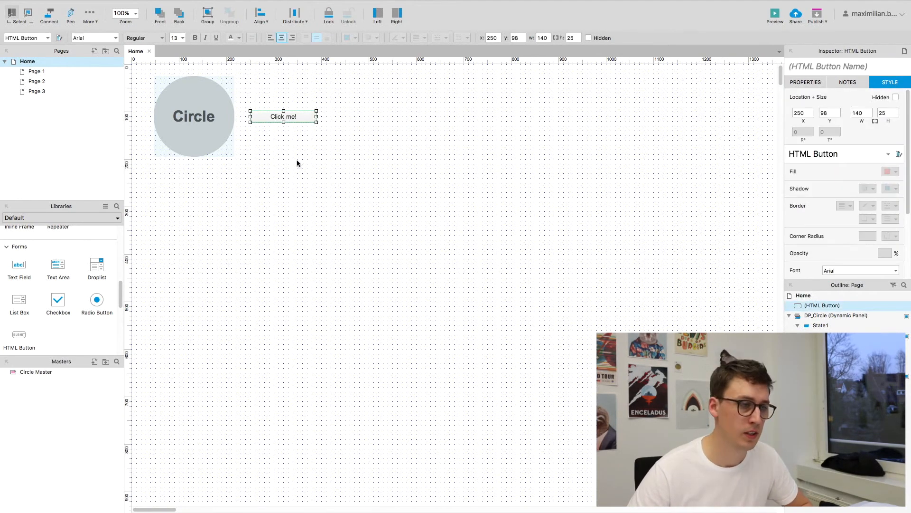
mouse_move(269, 116)
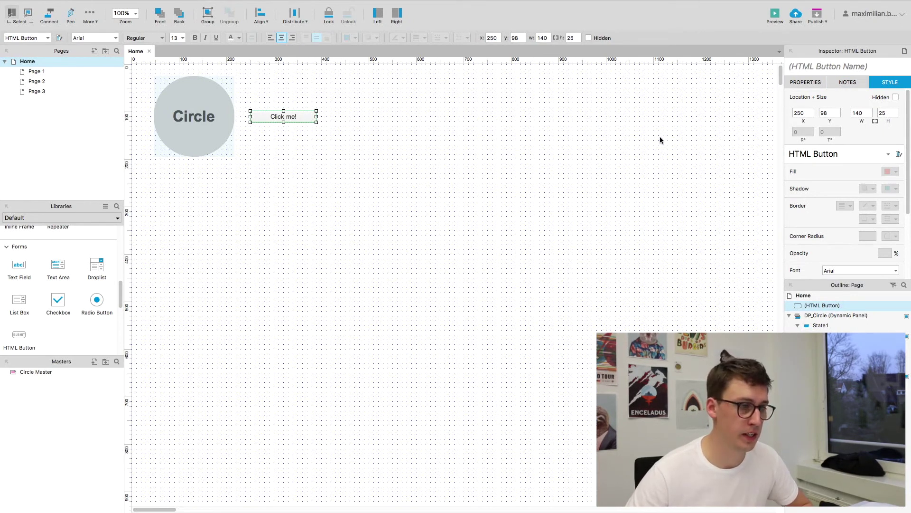
mouse_move(306, 133)
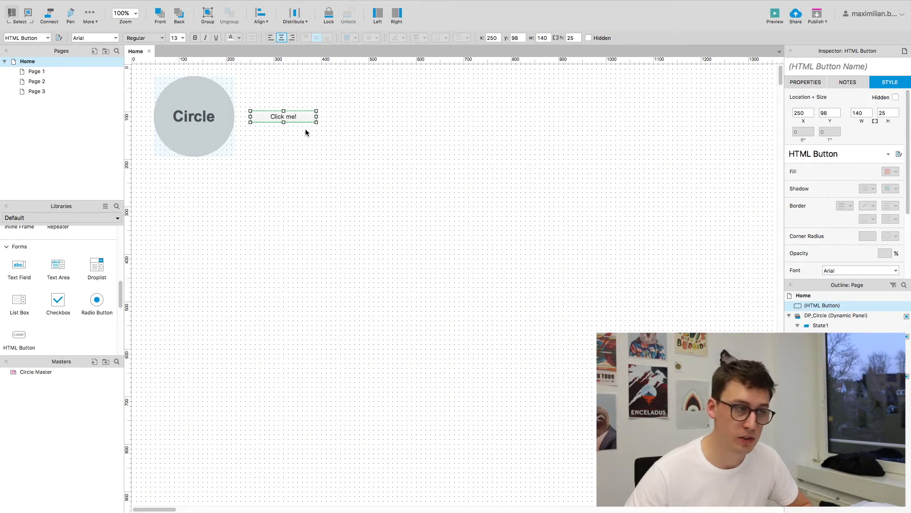
mouse_move(333, 175)
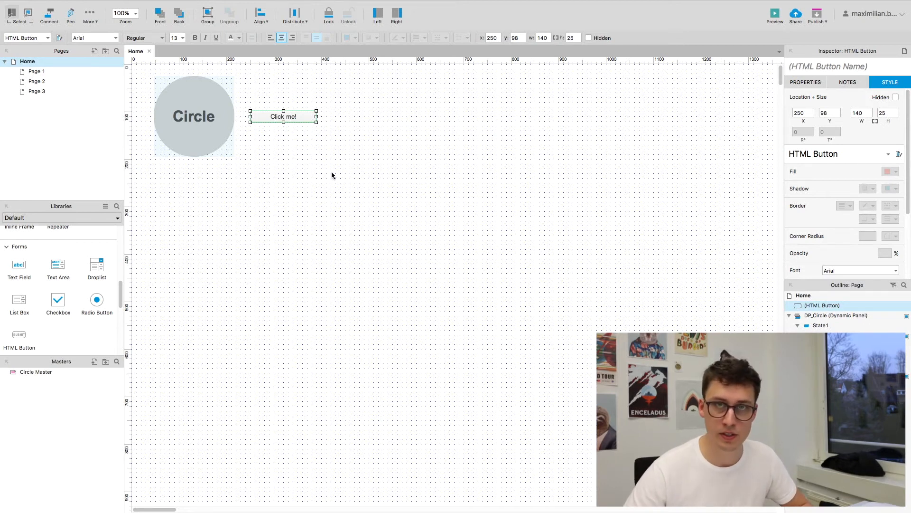
mouse_move(417, 197)
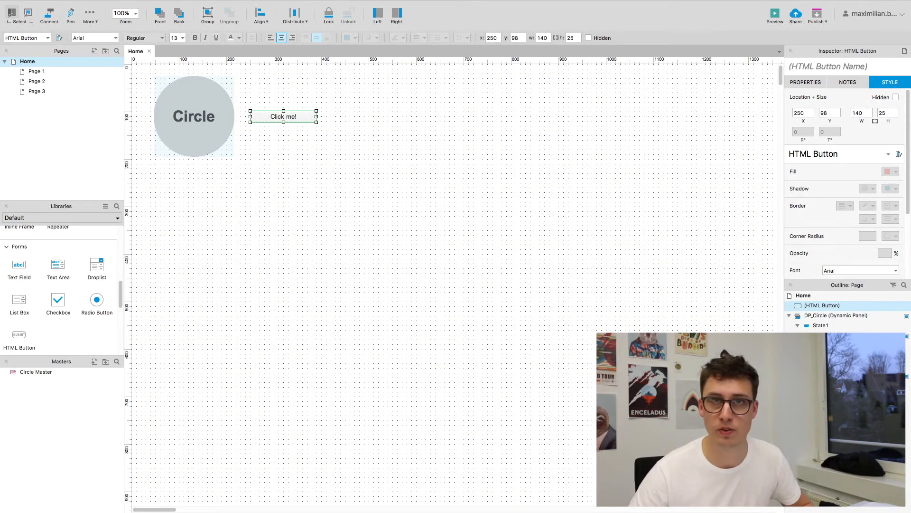
mouse_move(471, 196)
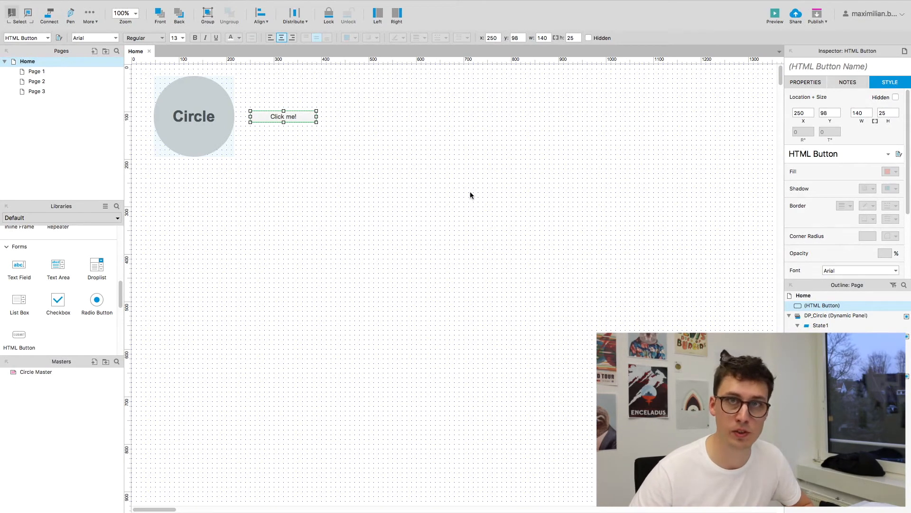
mouse_move(426, 198)
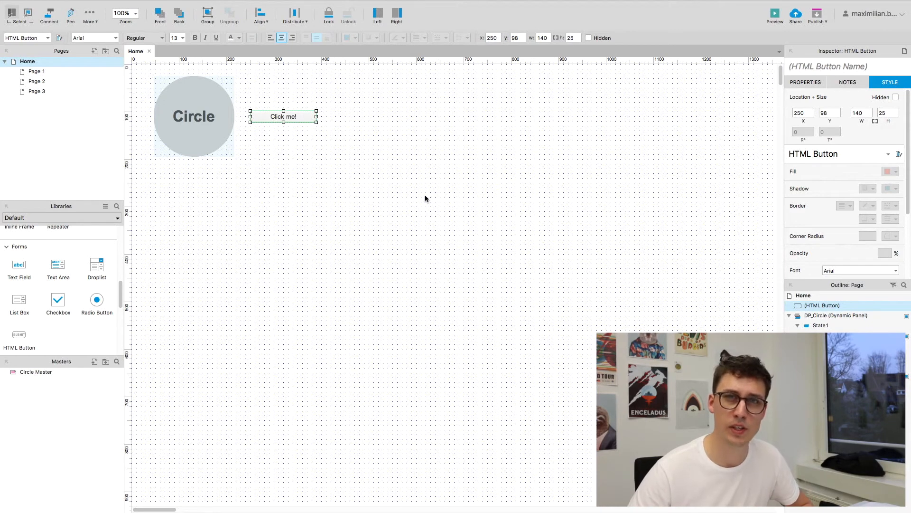
mouse_move(323, 127)
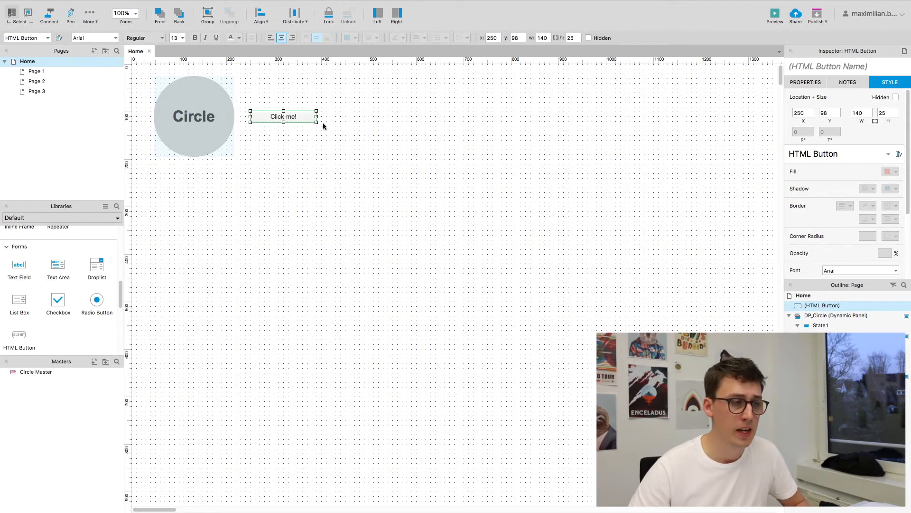
mouse_move(289, 142)
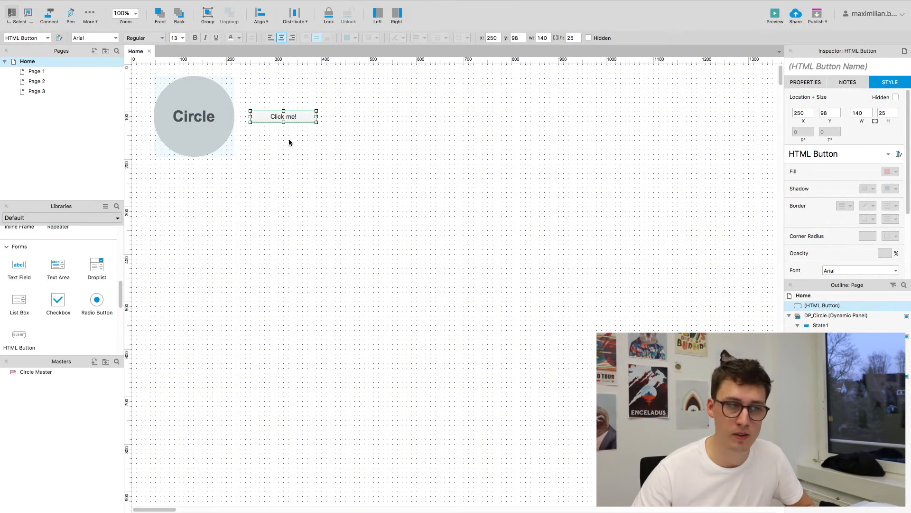
click(805, 82)
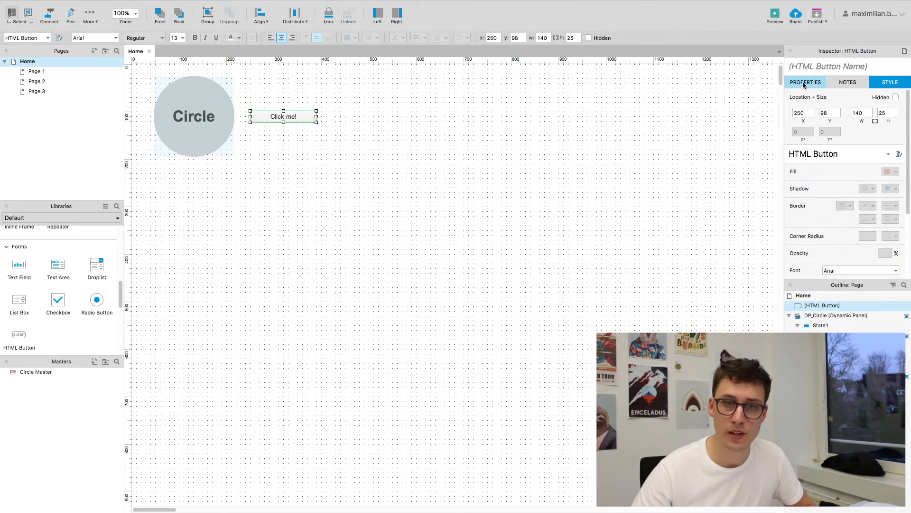
click(805, 82)
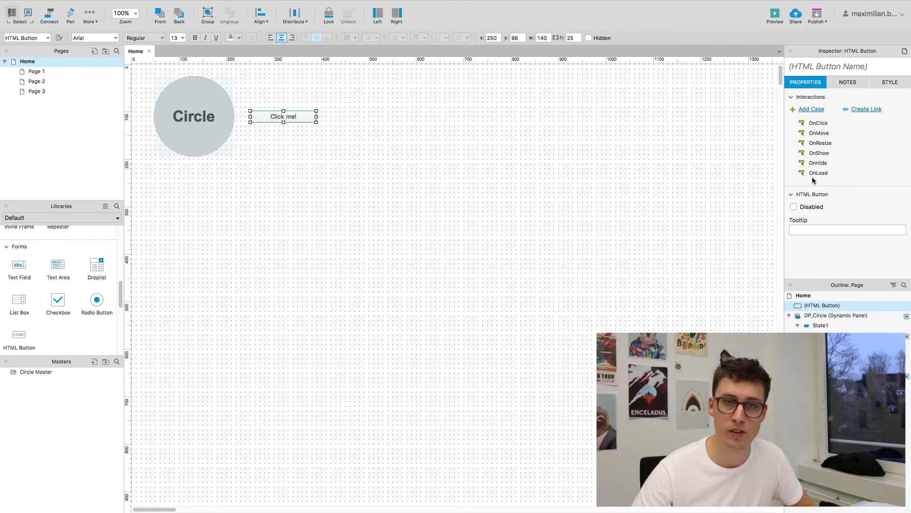
mouse_move(825, 162)
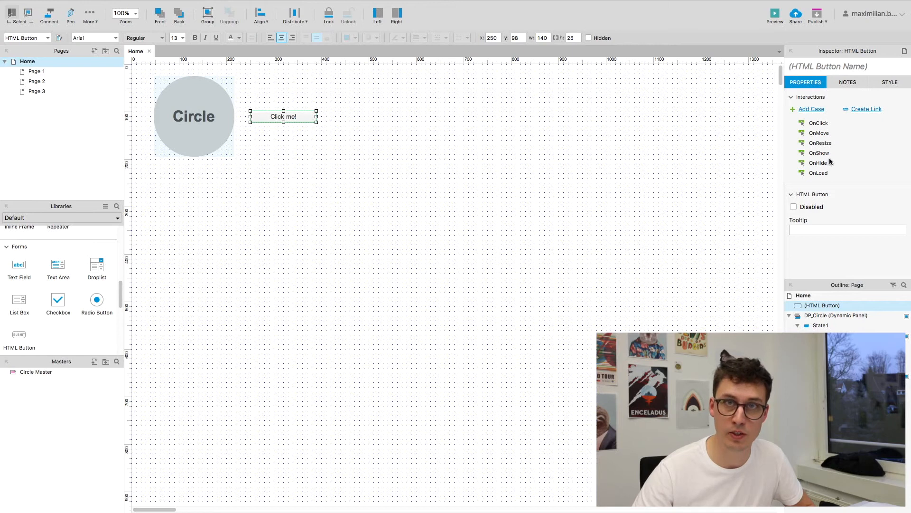
mouse_move(815, 144)
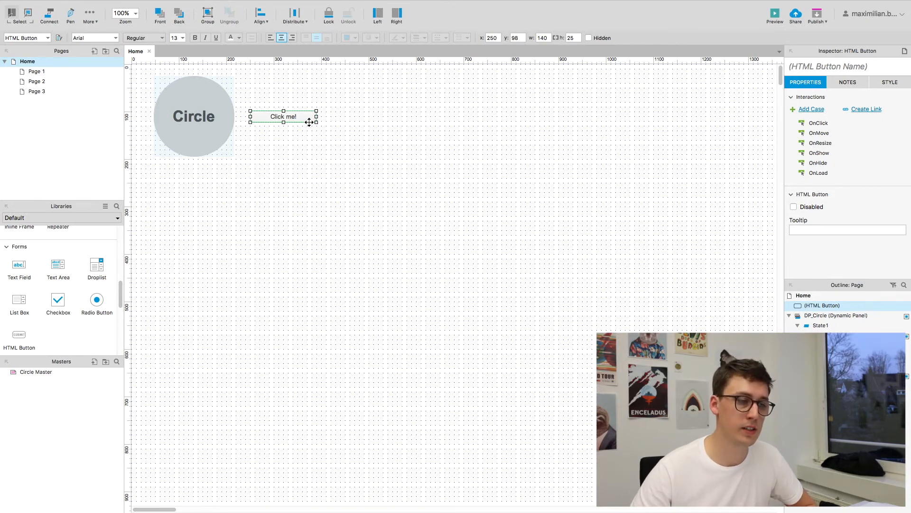
mouse_move(383, 124)
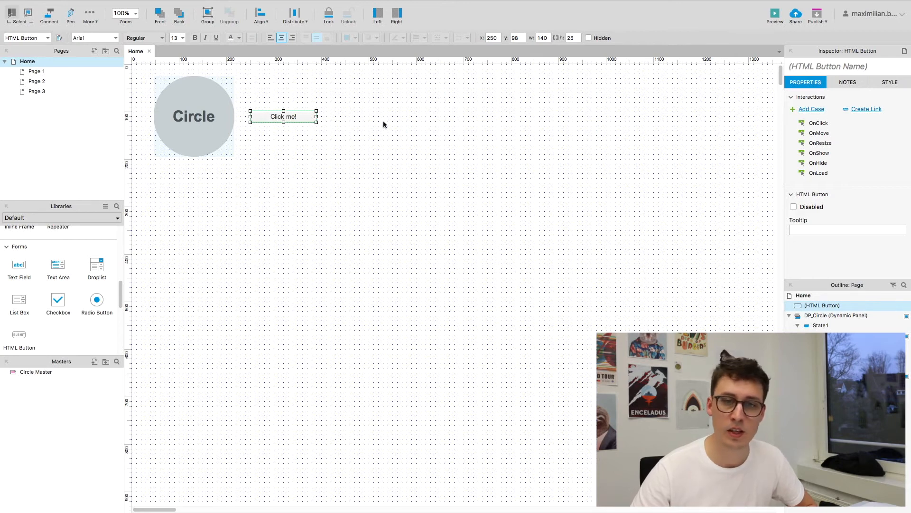
mouse_move(822, 127)
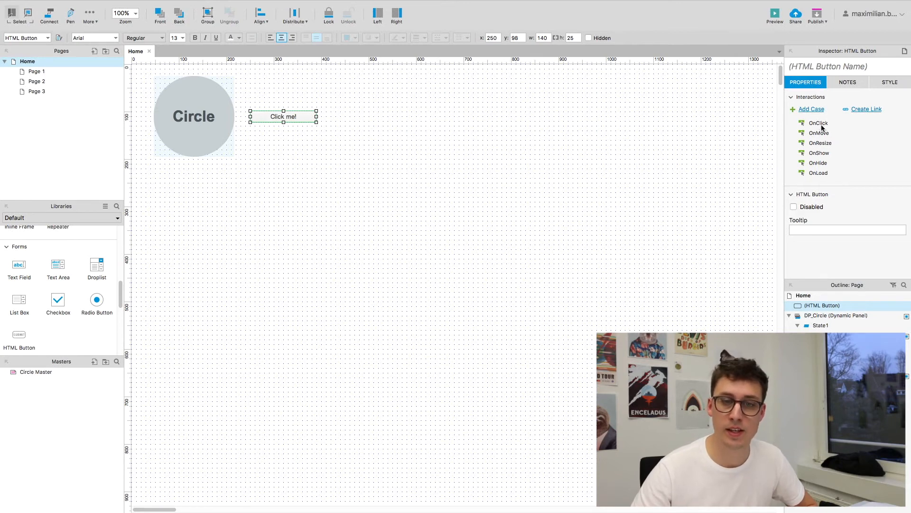
mouse_move(819, 137)
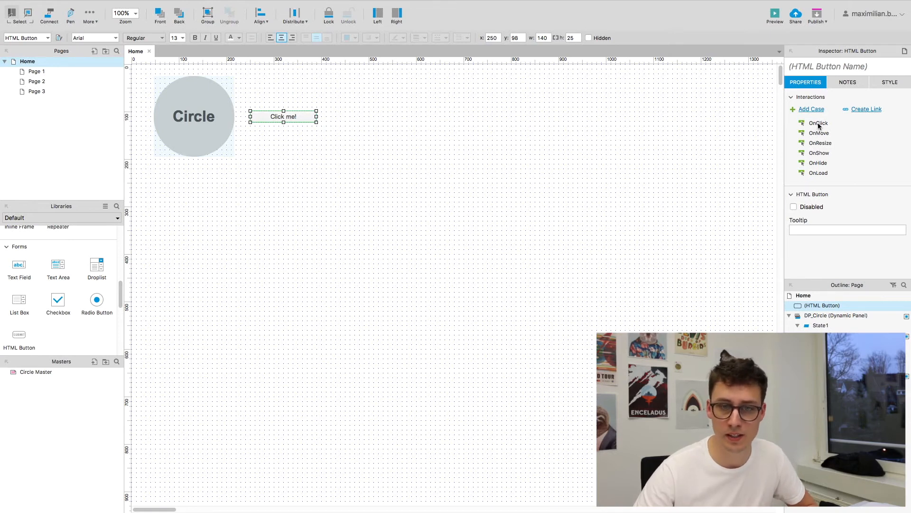
Step: Add an OnClick Set Panel State action setting DP_Circle to State1
click(818, 123)
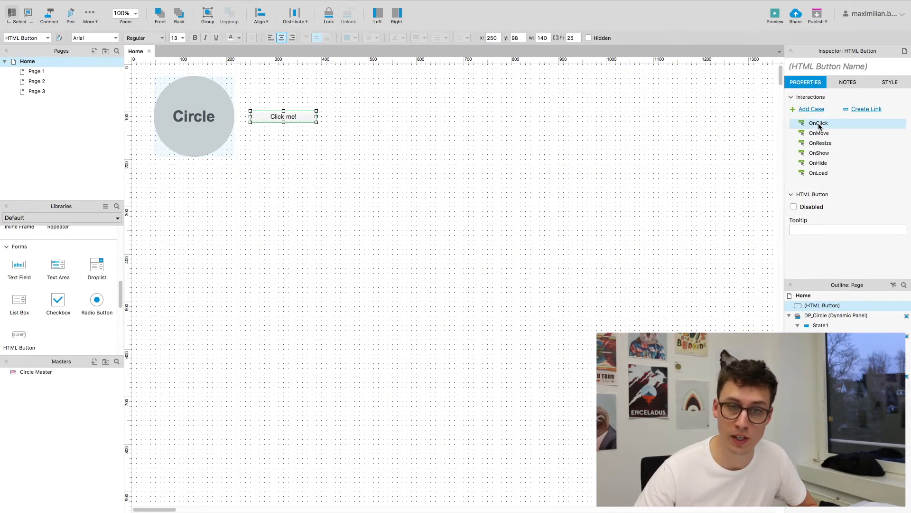
click(818, 123)
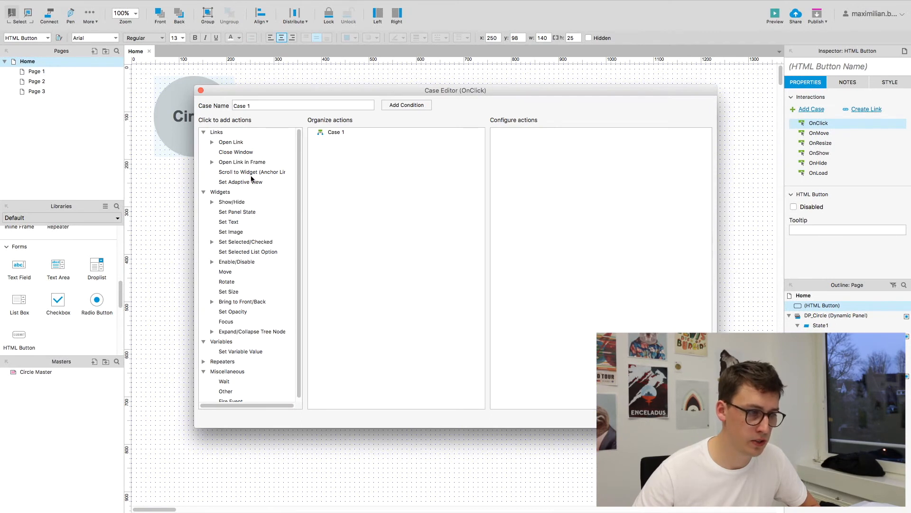
mouse_move(237, 212)
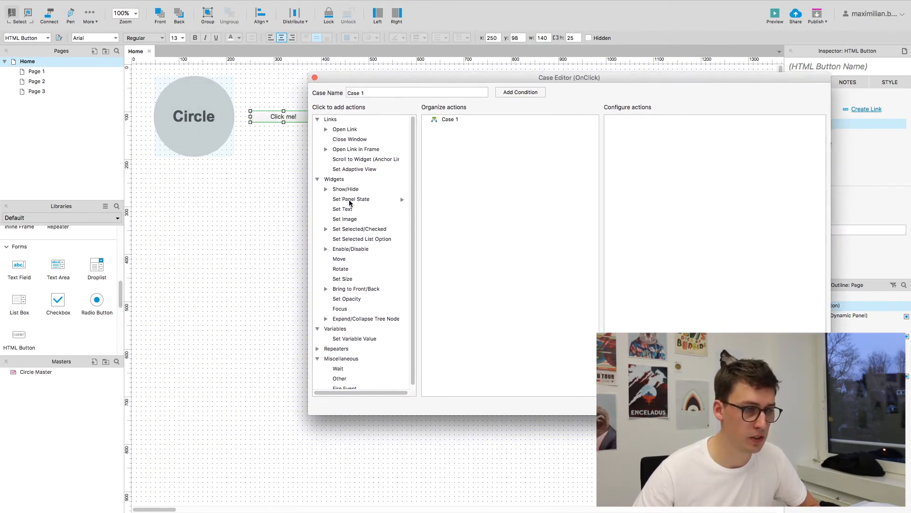
mouse_move(306, 142)
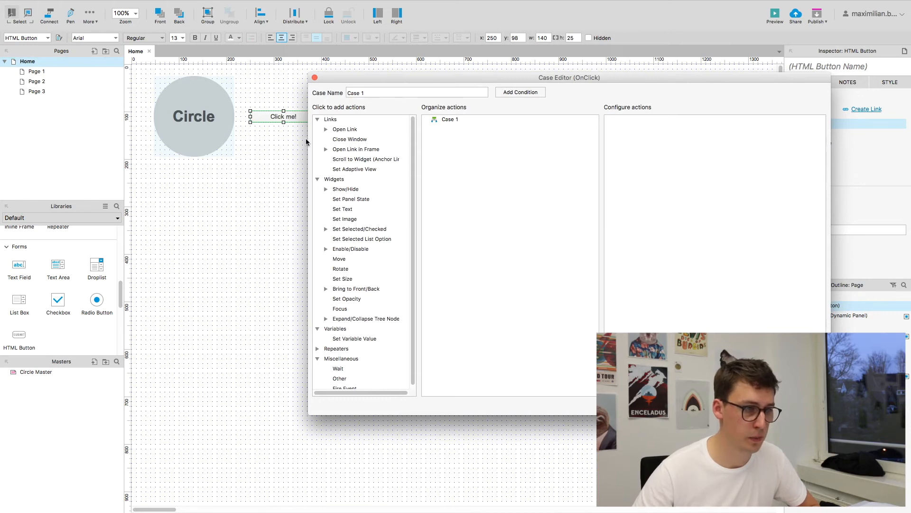
click(352, 199)
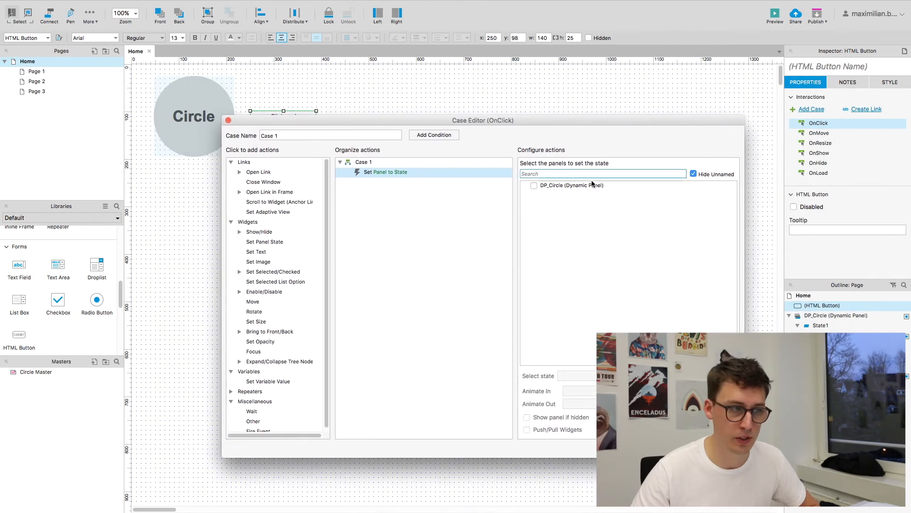
click(533, 185)
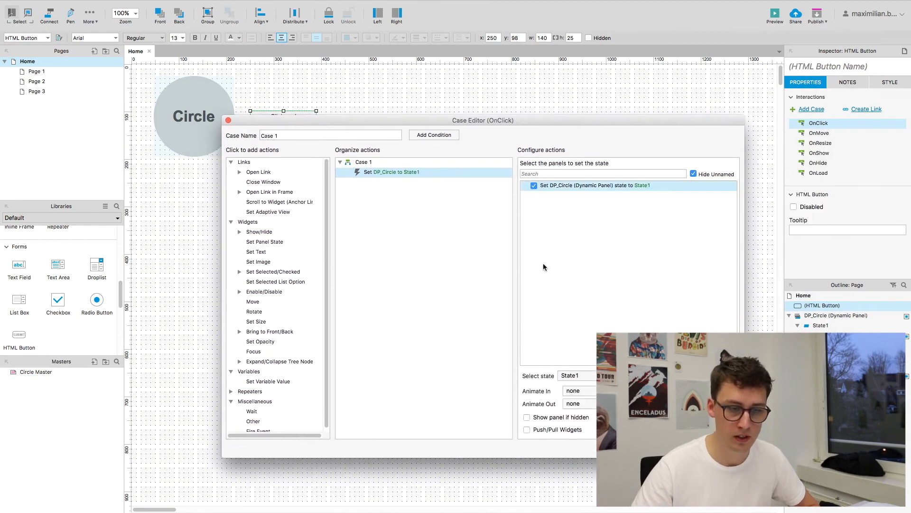
click(574, 375)
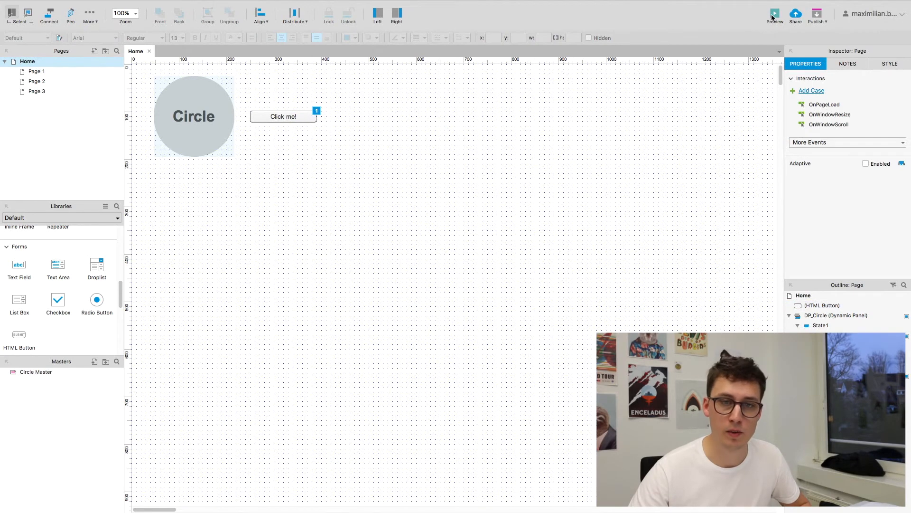
Step: Preview the Home page in Chrome and click 'Click me!' to turn the circle red
click(775, 13)
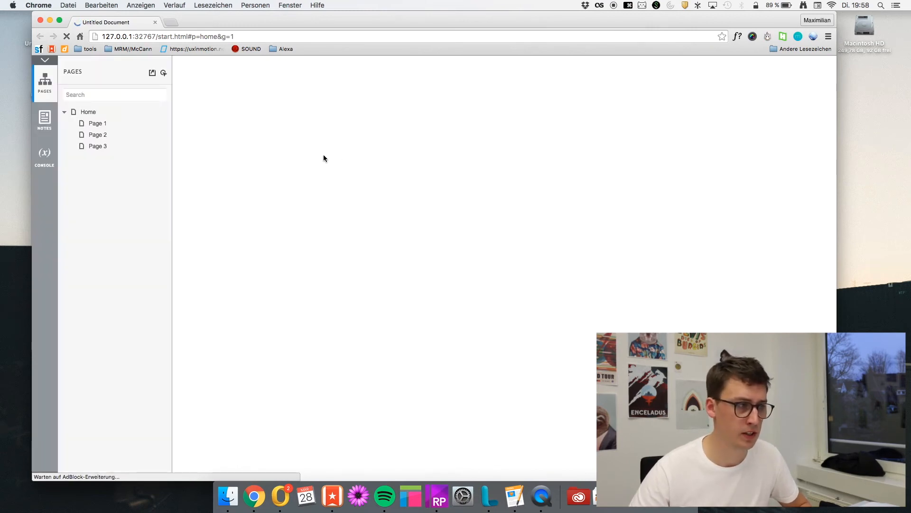
mouse_move(400, 169)
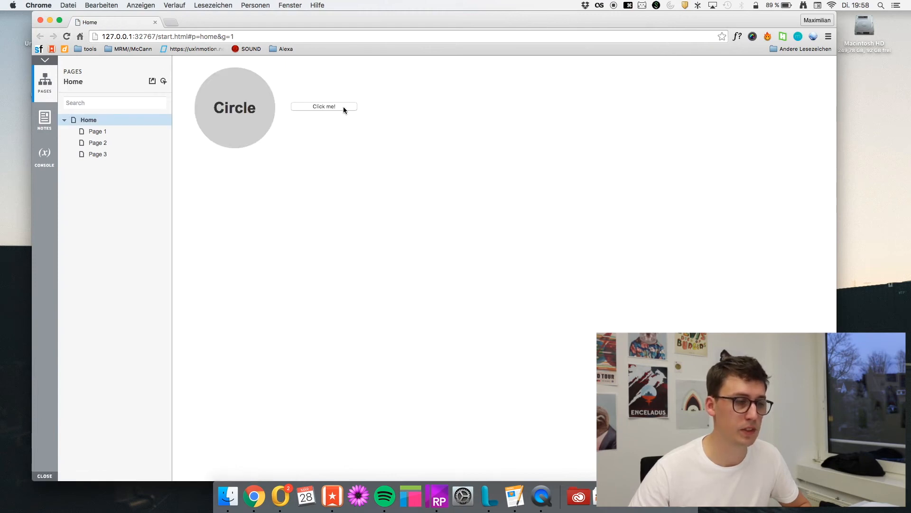
mouse_move(256, 122)
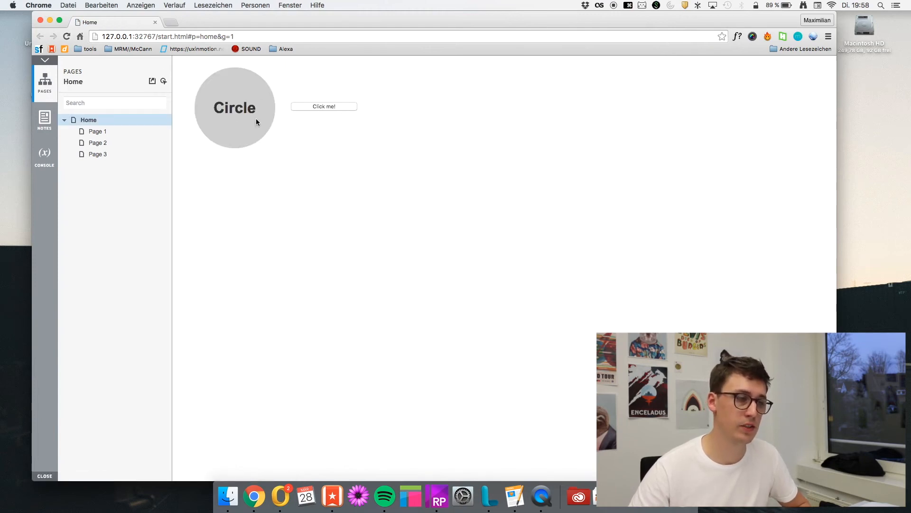
mouse_move(347, 122)
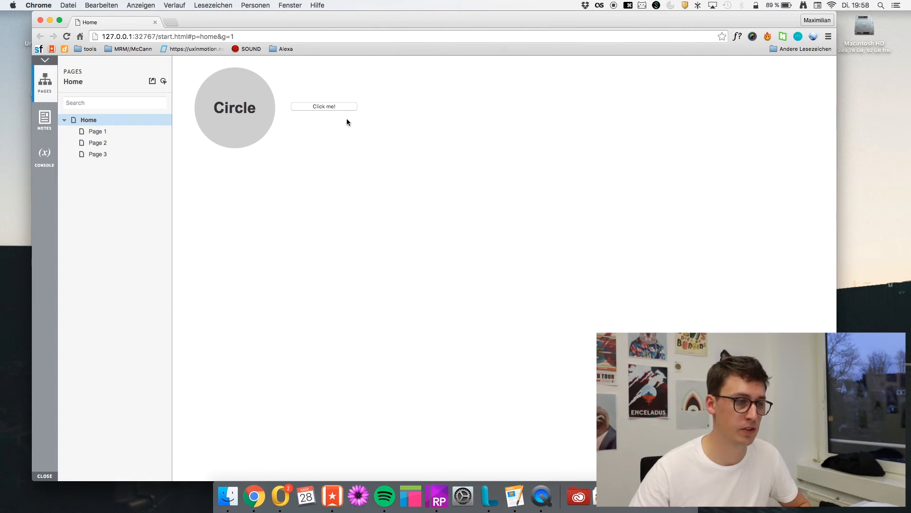
click(323, 106)
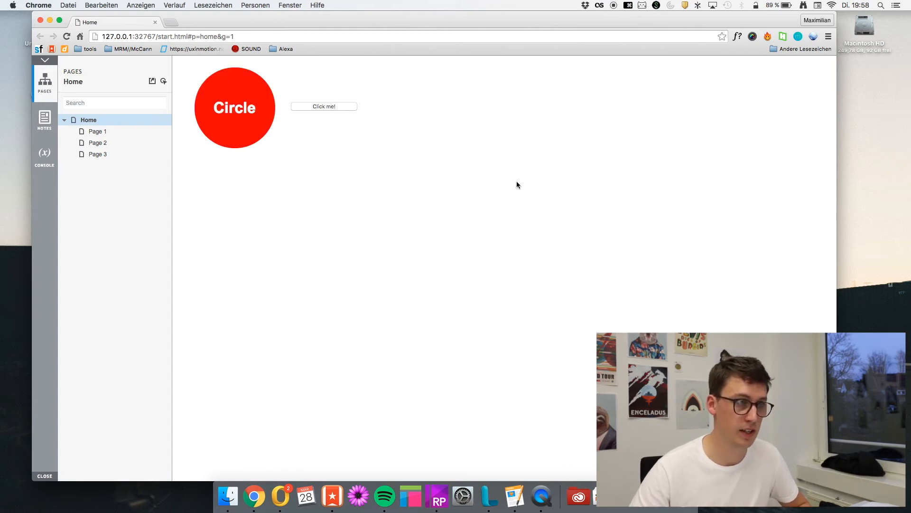
mouse_move(510, 292)
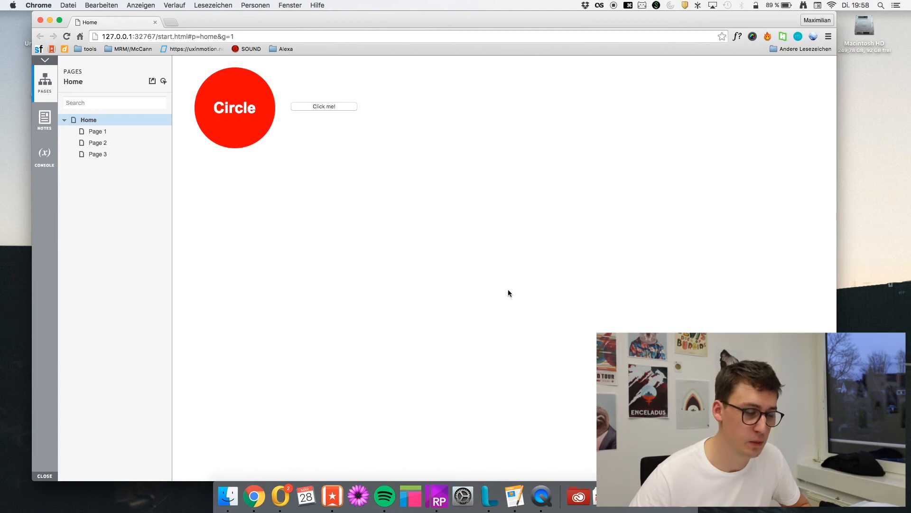
click(437, 499)
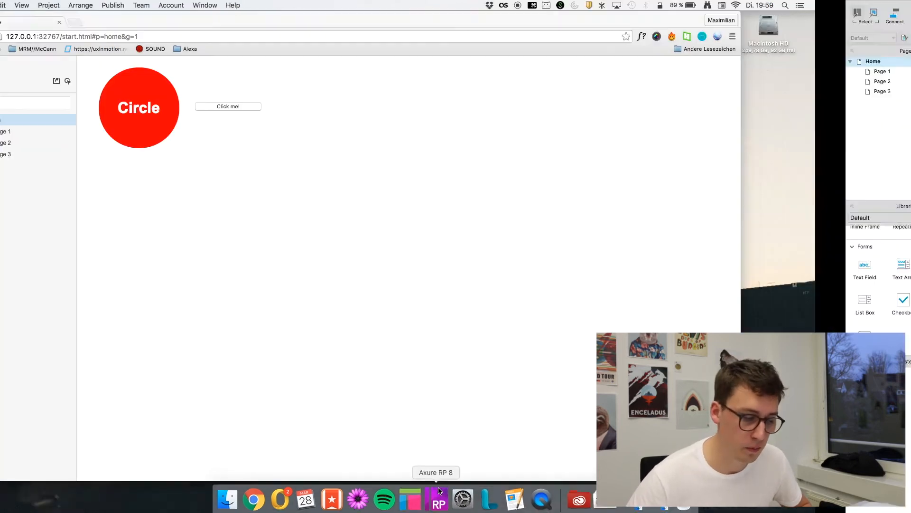
Step: Change DP_Circle's target state to Next, wrapping from last to first
click(439, 499)
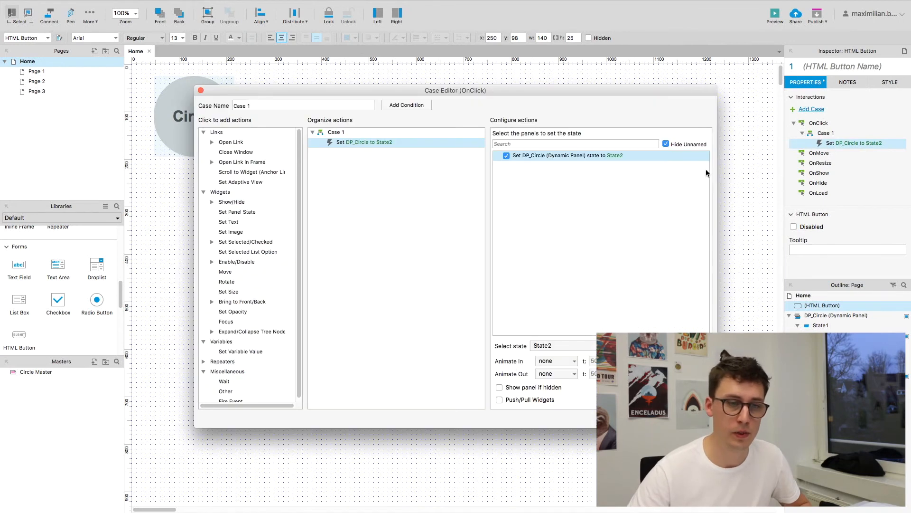
mouse_move(578, 338)
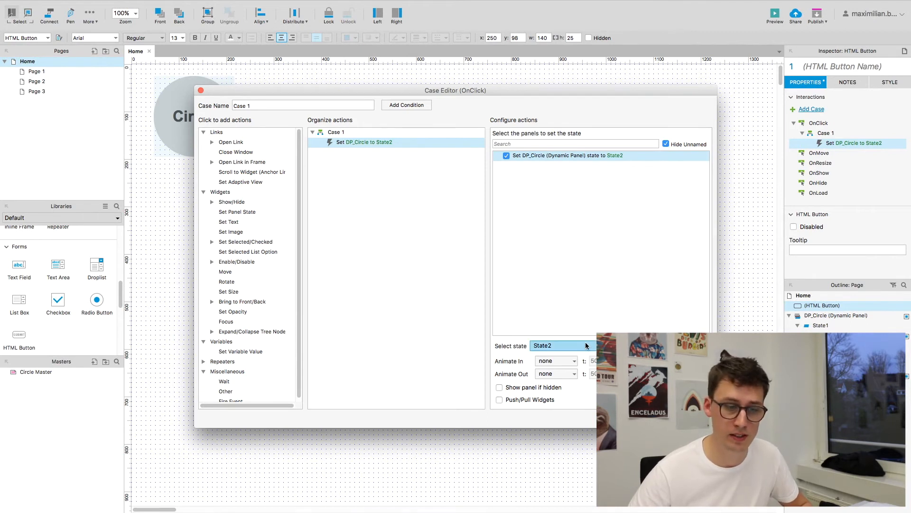
click(561, 345)
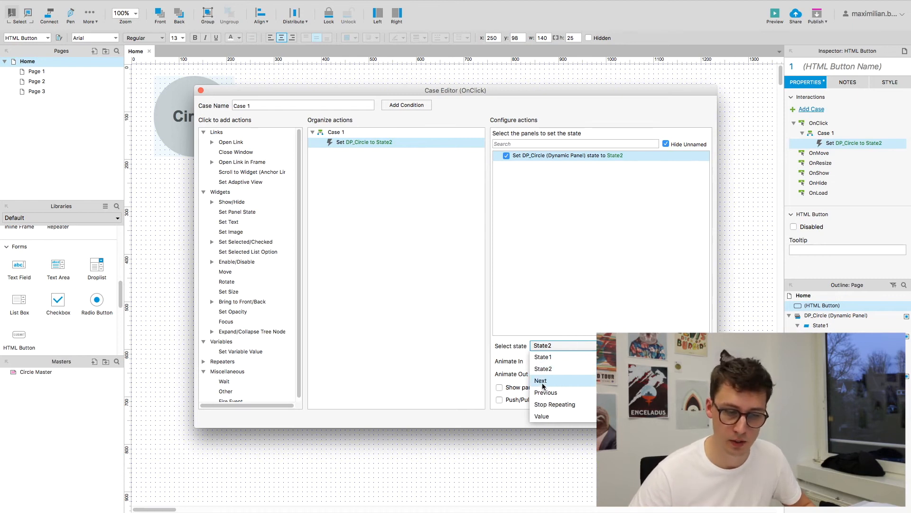
click(540, 380)
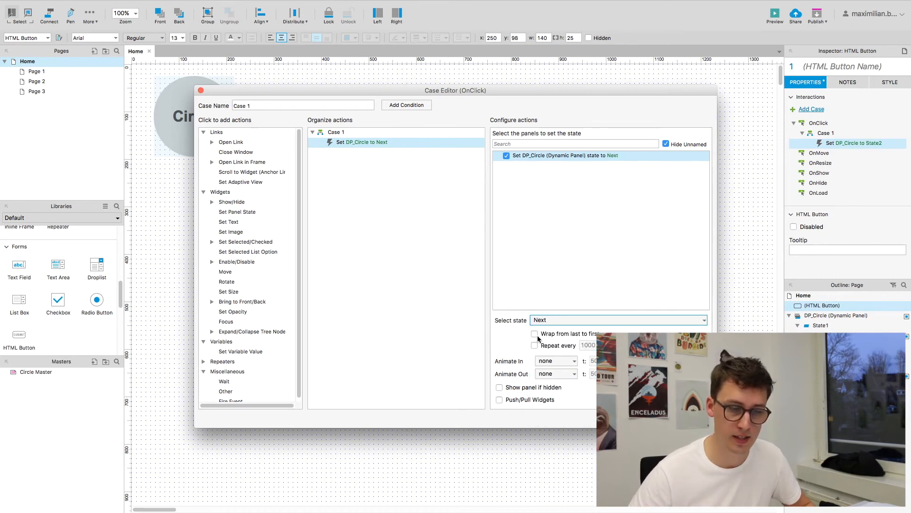
click(534, 333)
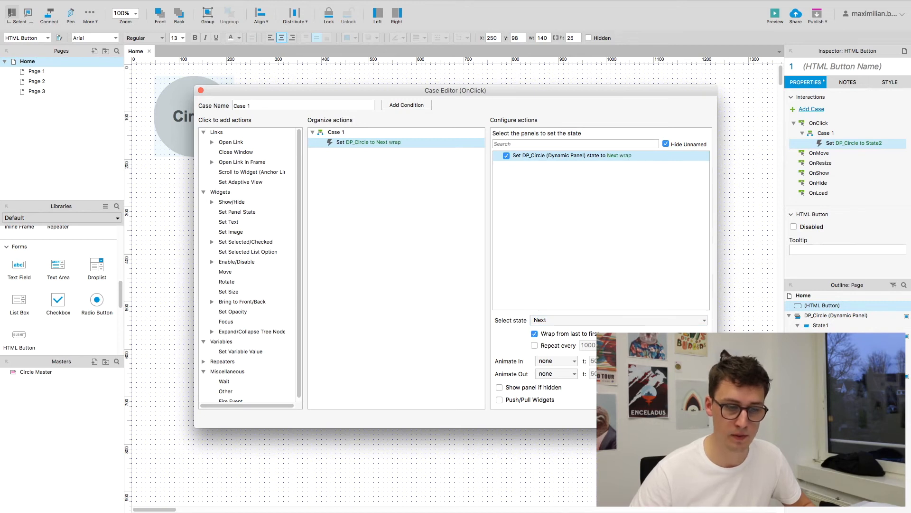
click(202, 90)
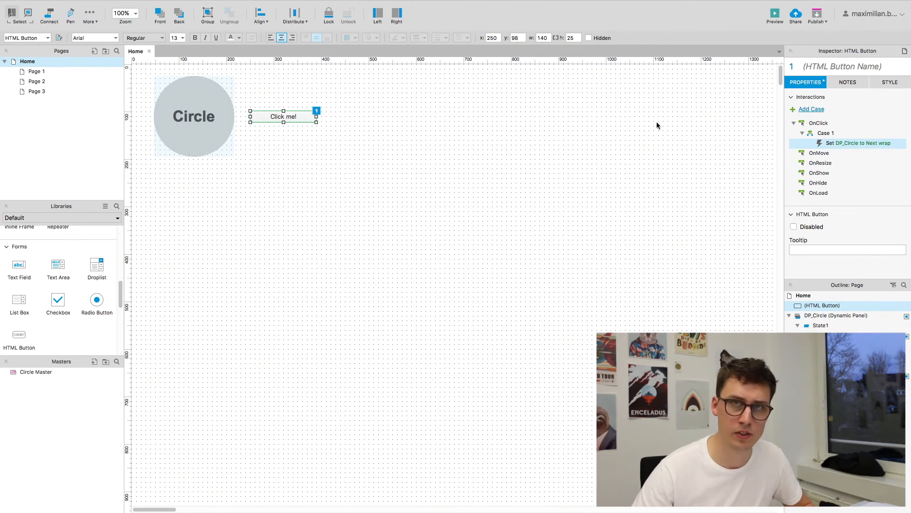
click(774, 12)
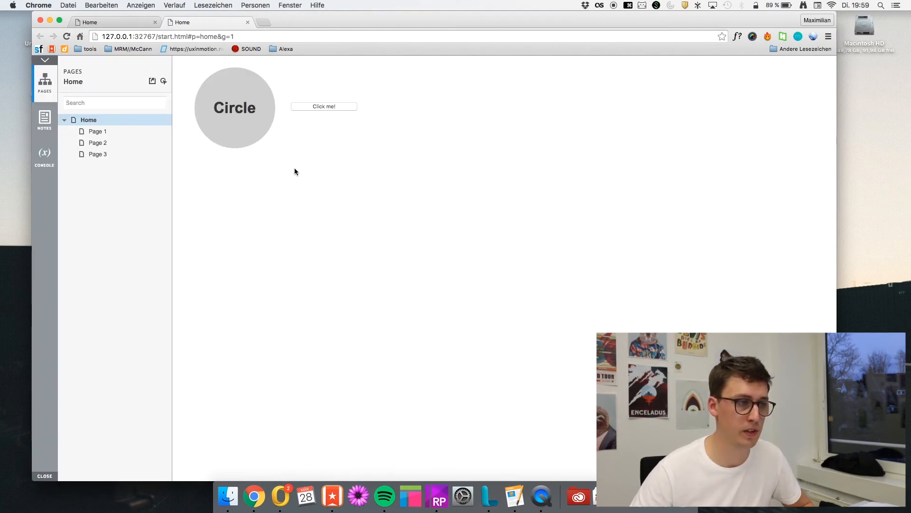
mouse_move(332, 113)
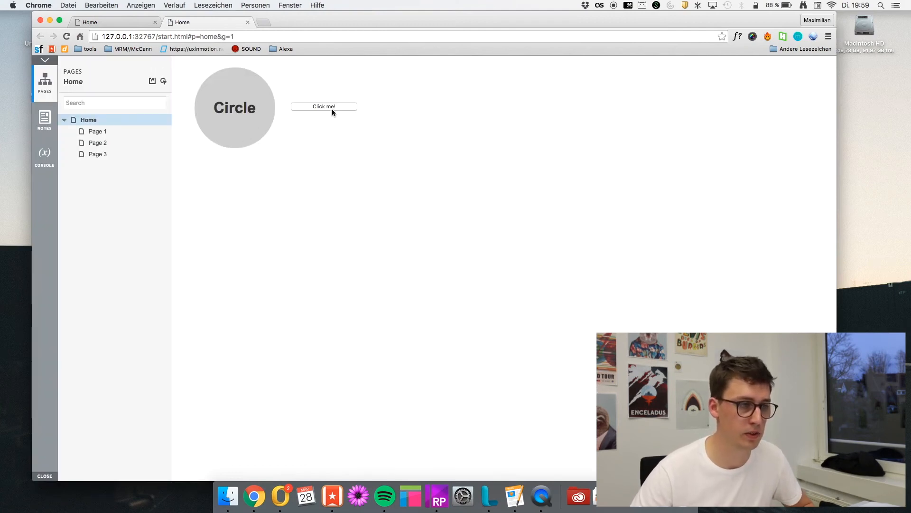
mouse_move(331, 109)
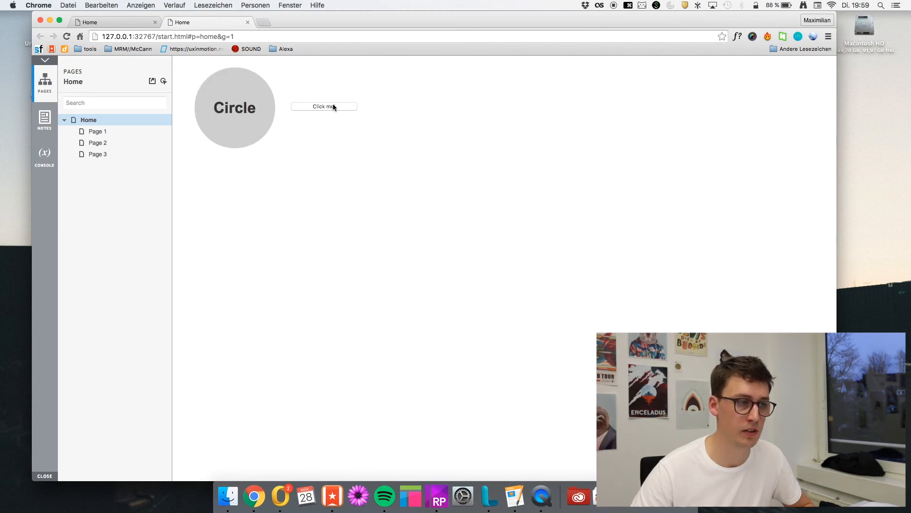
click(323, 107)
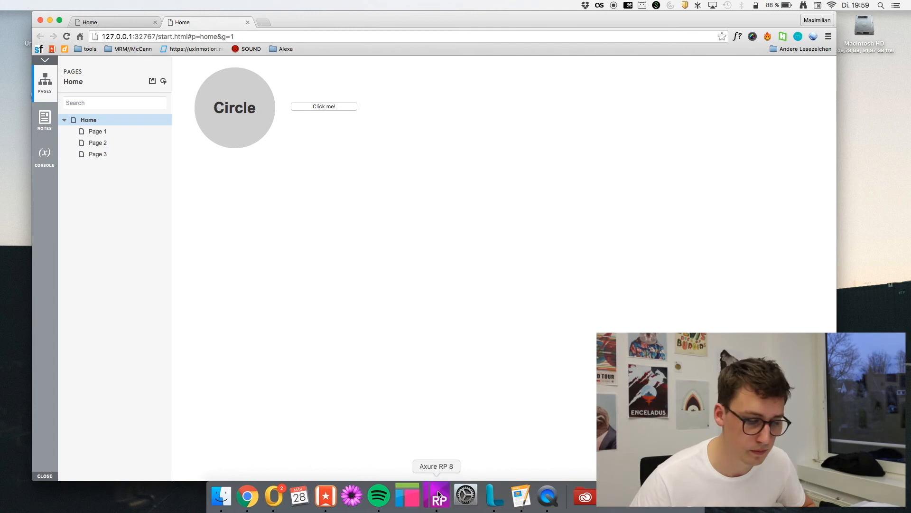
click(437, 495)
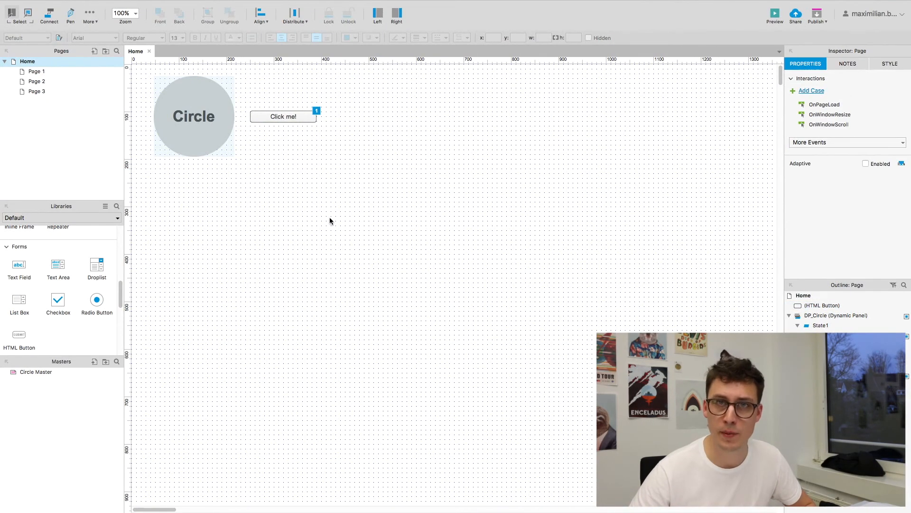
Step: Edit the Set DP_Circle action to fade in and out, showing the panel if hidden
click(283, 117)
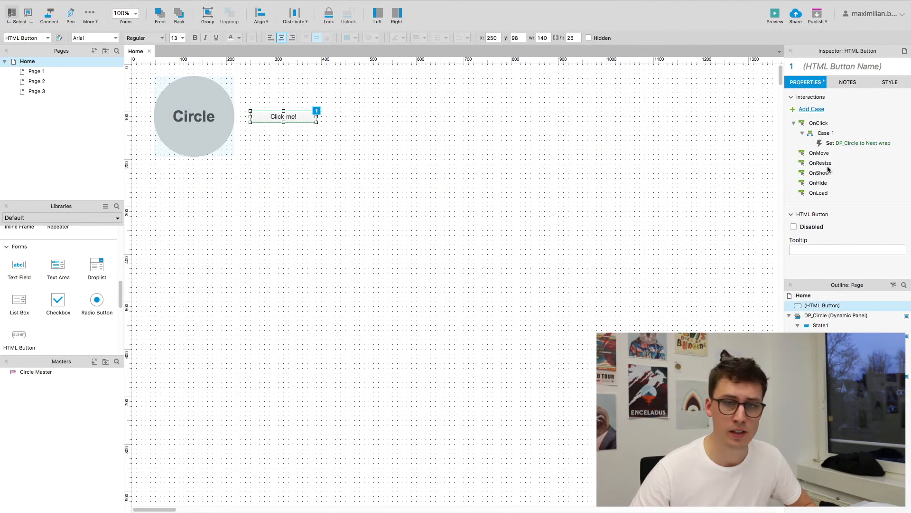
double_click(857, 143)
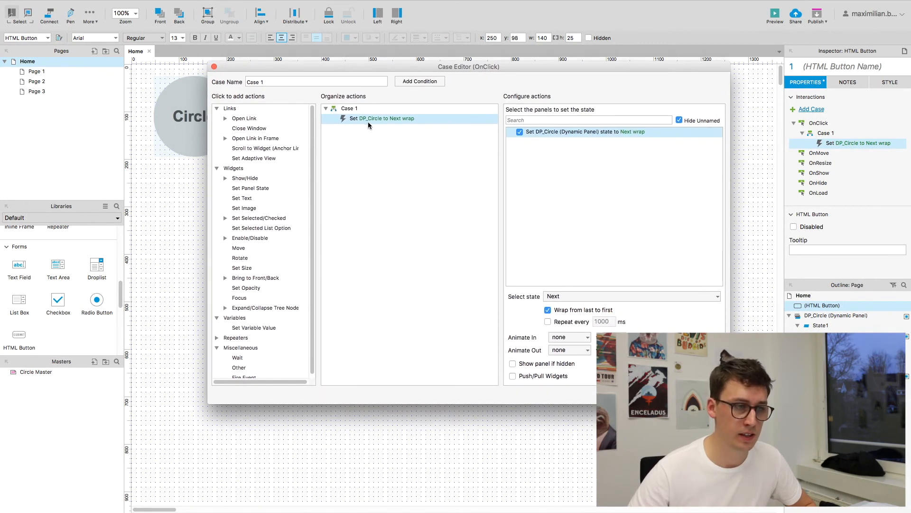
mouse_move(555, 332)
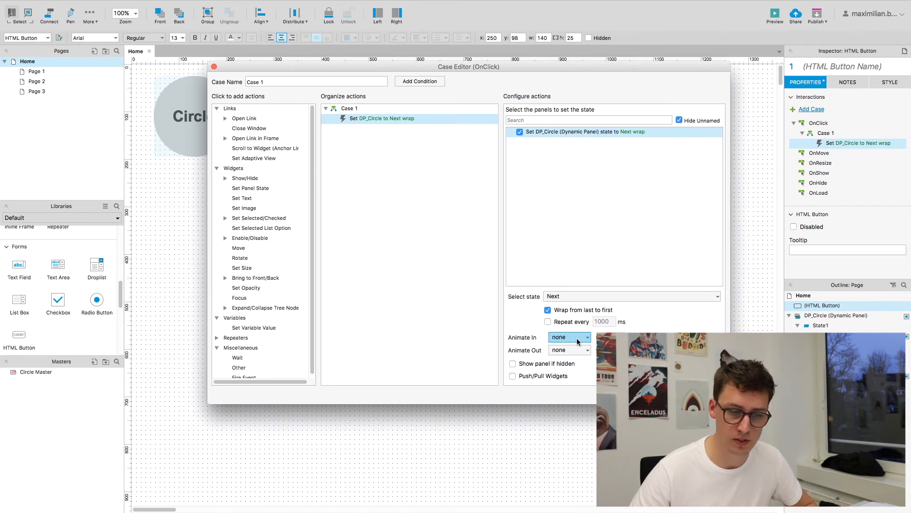
click(569, 337)
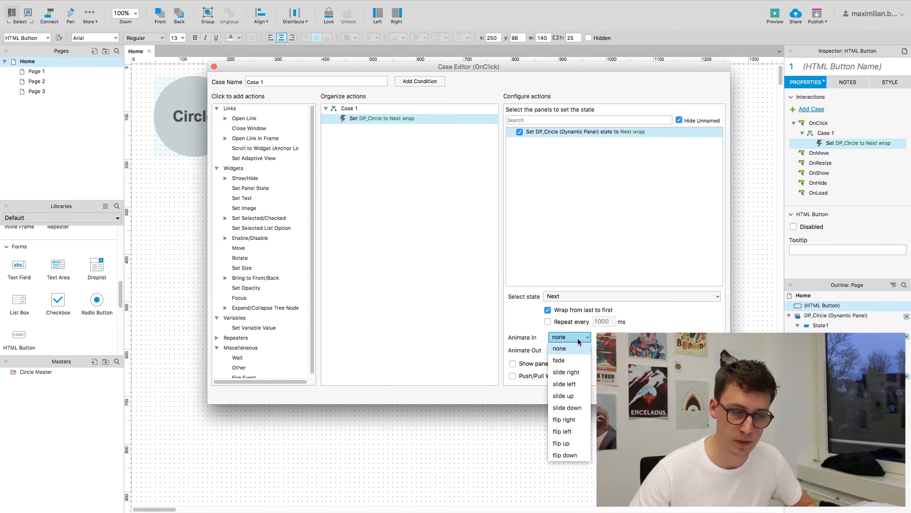
click(558, 360)
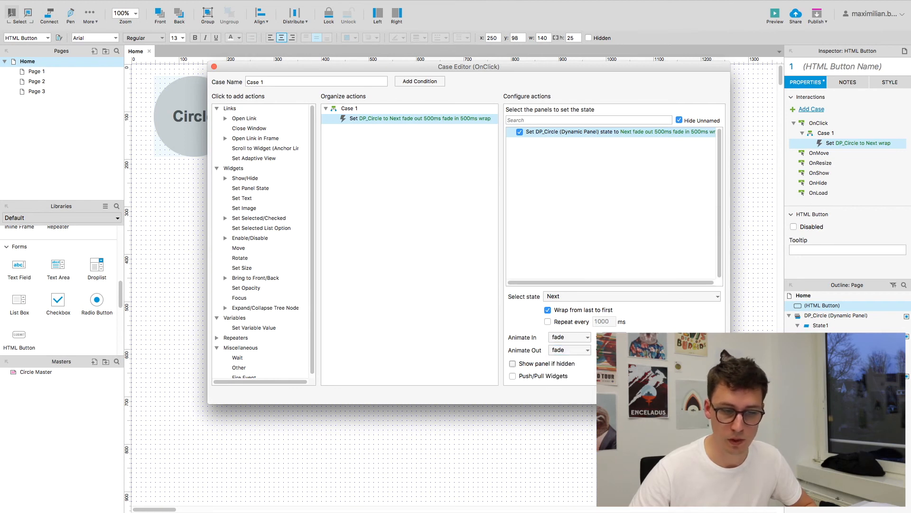
click(513, 363)
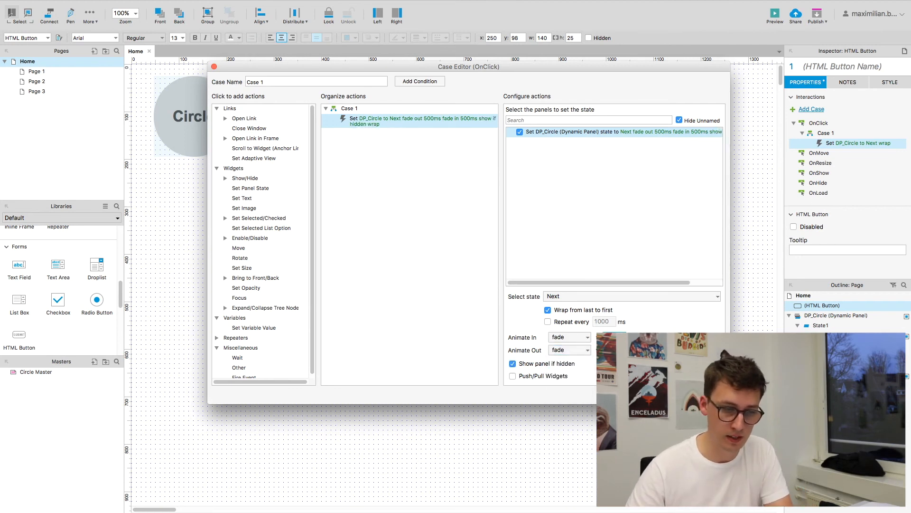